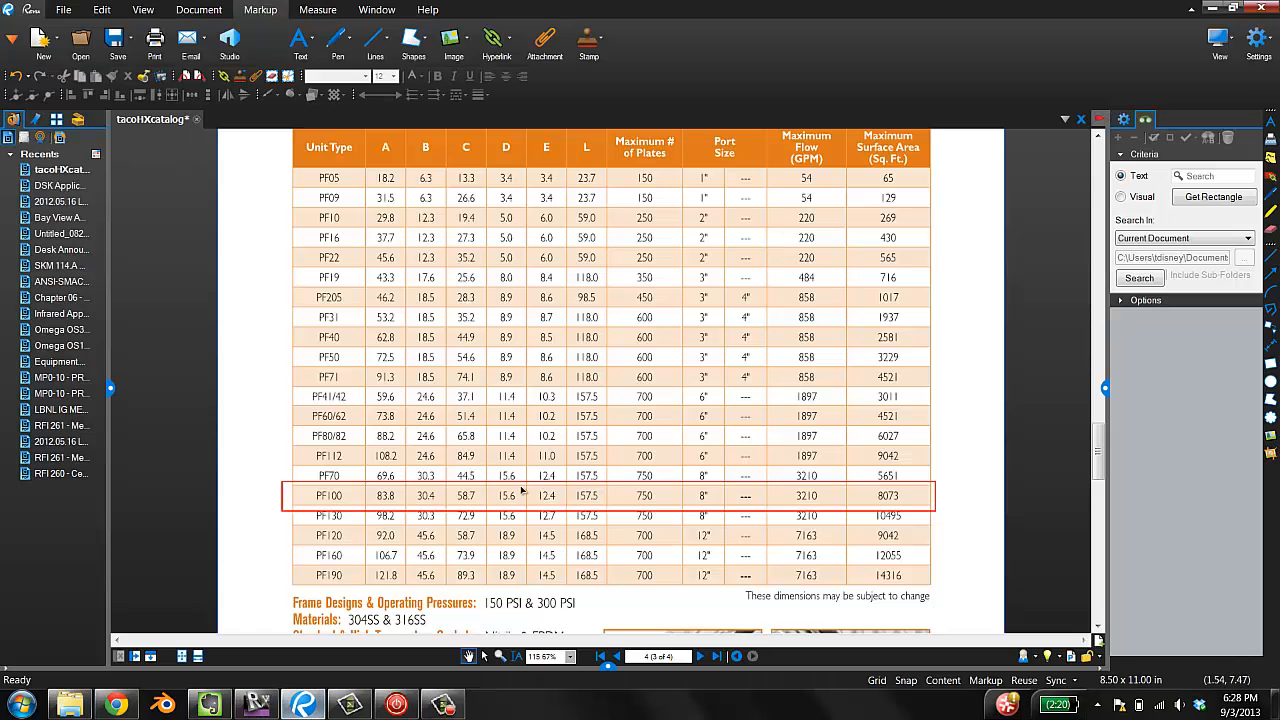
Step: Open the Autodesk Seek Taco PF Series result from the 'taco heat exchanger revit' search
{"action": "scroll", "scroll_direction": "down", "scroll_amount": 3}
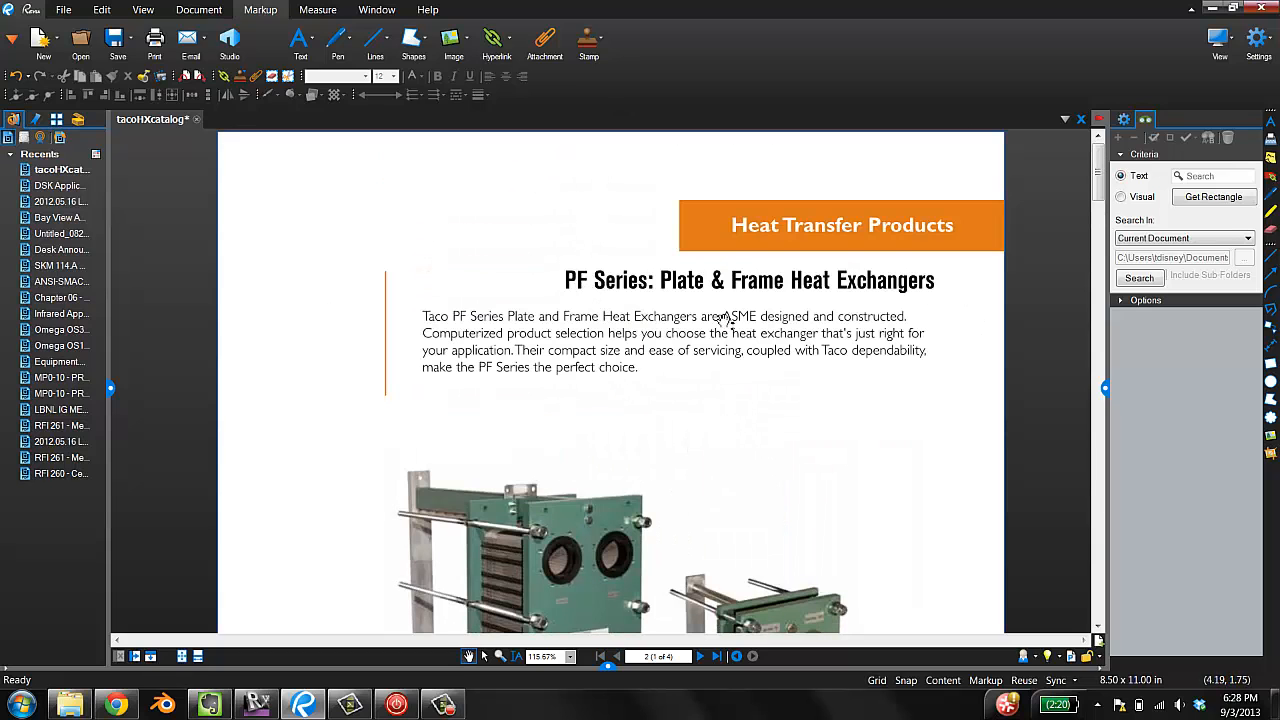
{"action": "scroll", "scroll_direction": "down", "scroll_amount": 3}
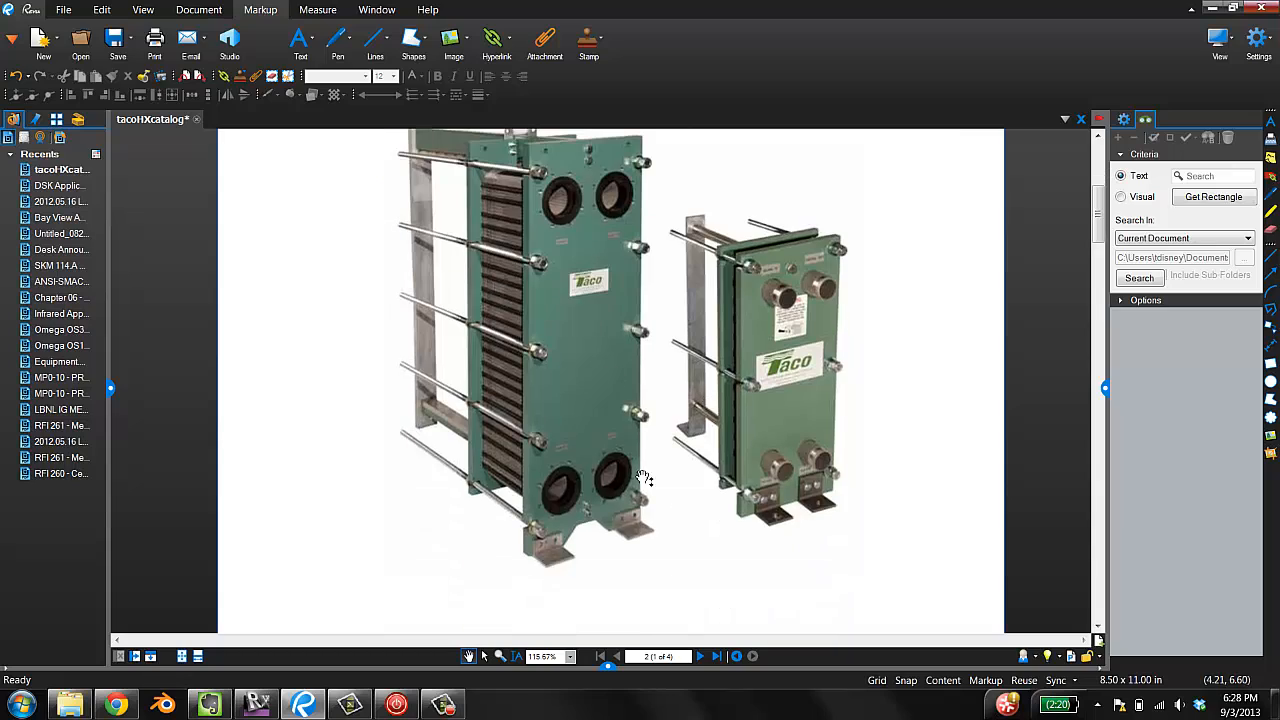
{"action": "scroll", "scroll_direction": "down", "scroll_amount": 3}
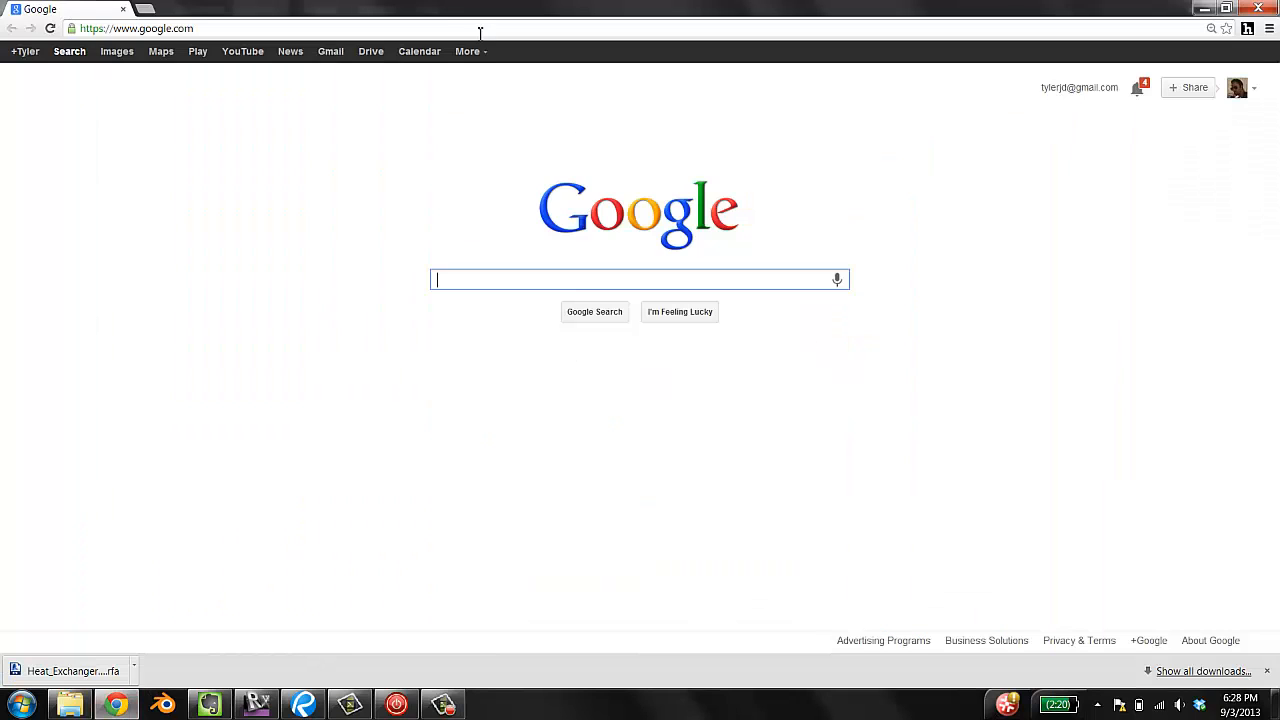
{"action": "mouse_move", "coordinate": [478, 204]}
{"action": "type", "text": "taco heat exchanger revit"}
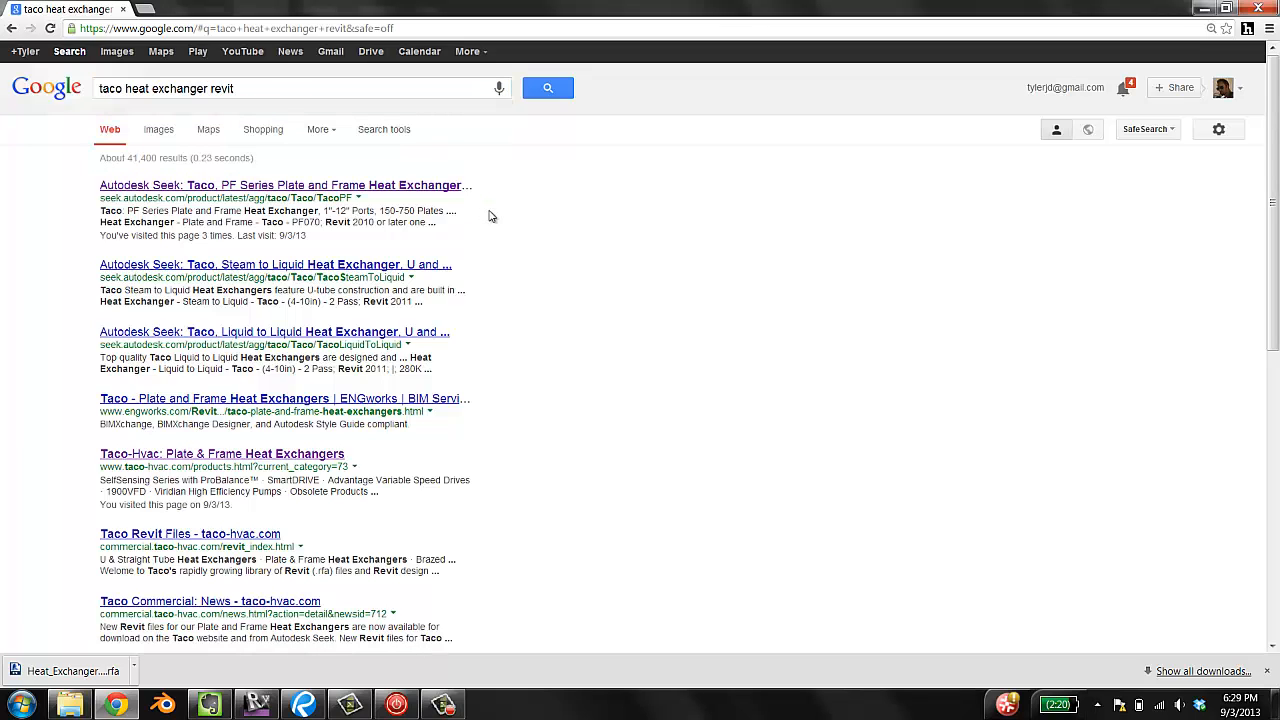
{"action": "mouse_move", "coordinate": [189, 190]}
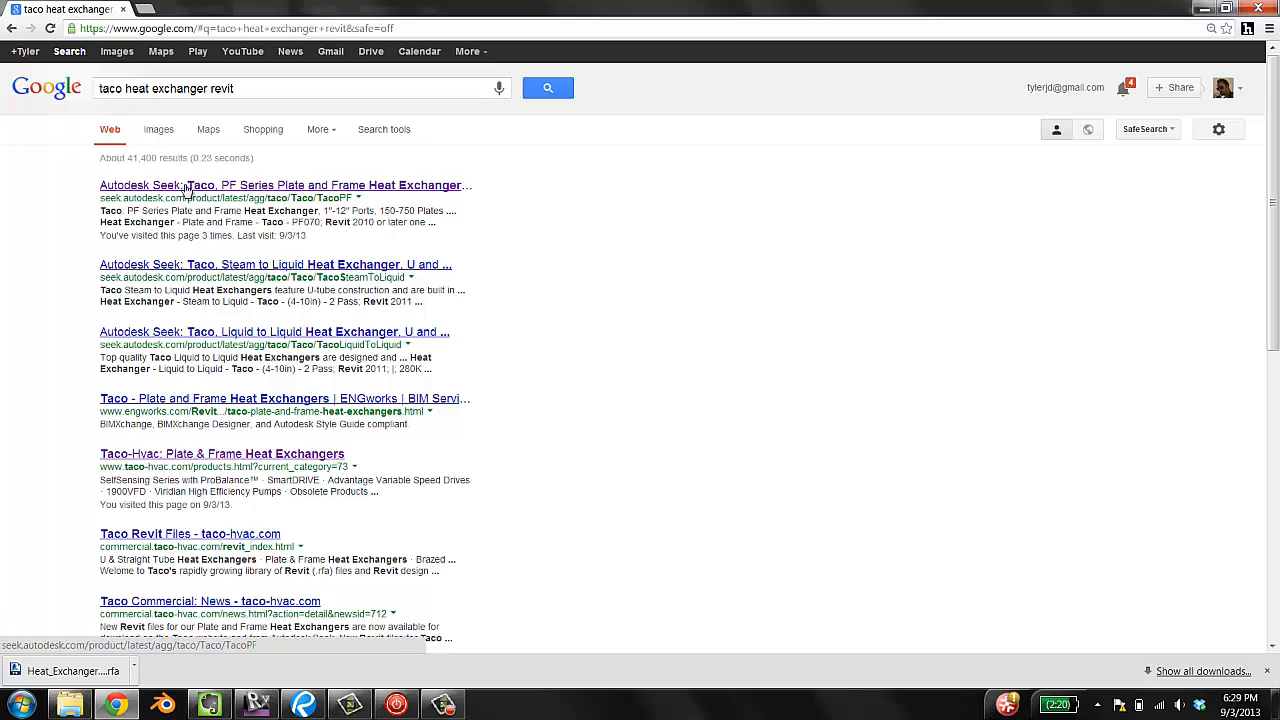
{"action": "double_click", "coordinate": [130, 197]}
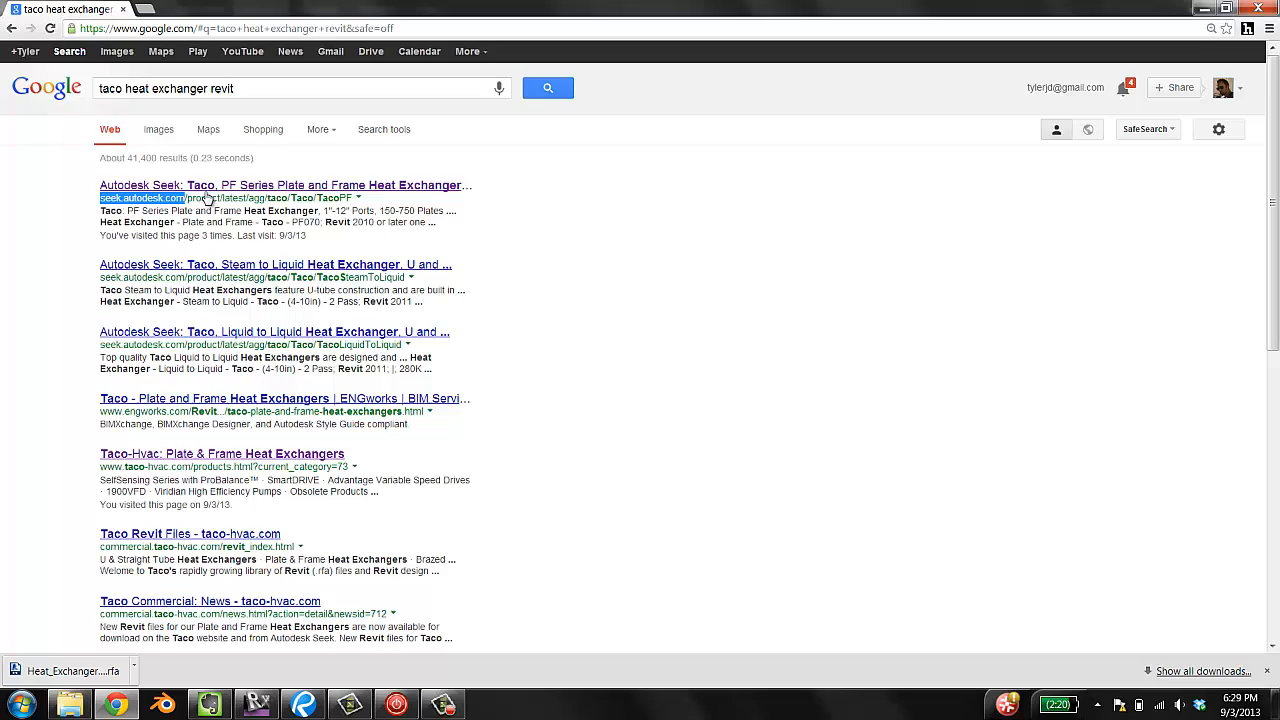
{"action": "left_click", "coordinate": [282, 185]}
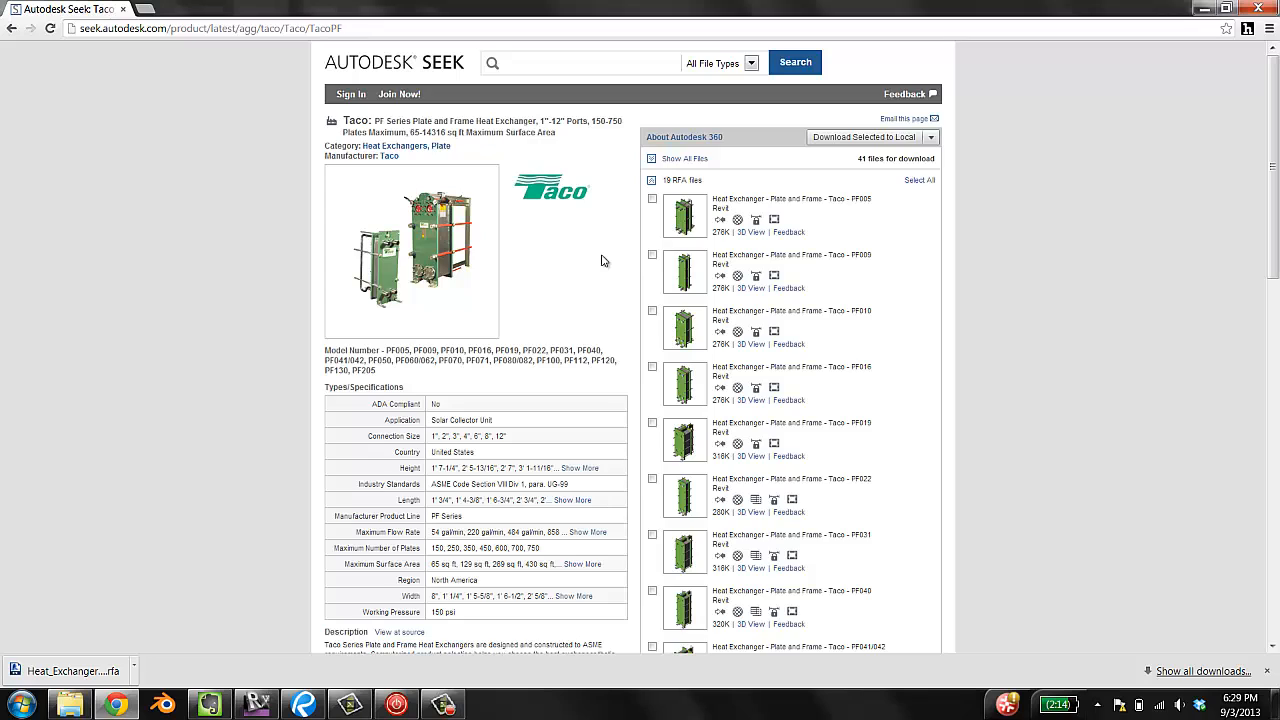
{"action": "mouse_move", "coordinate": [455, 80]}
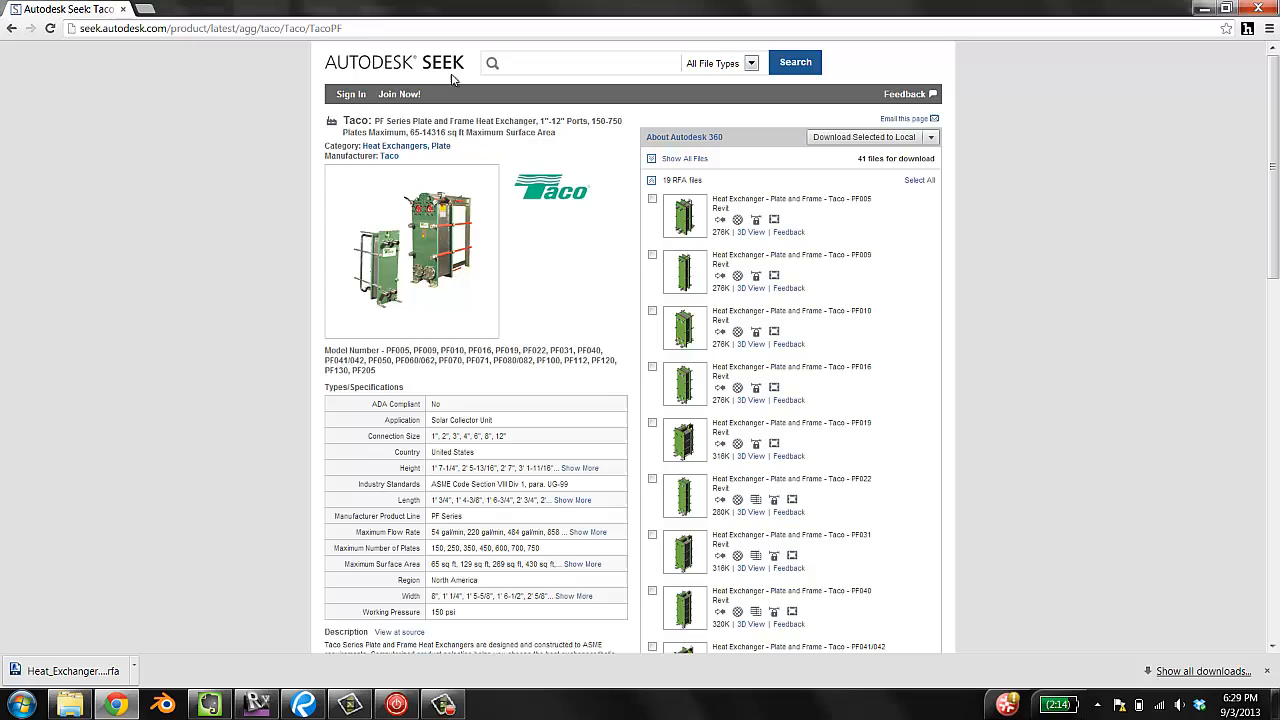
Step: Tick the Heat Exchanger - Plate and Frame - Taco - PF100 file for download
{"action": "left_click", "coordinate": [587, 62]}
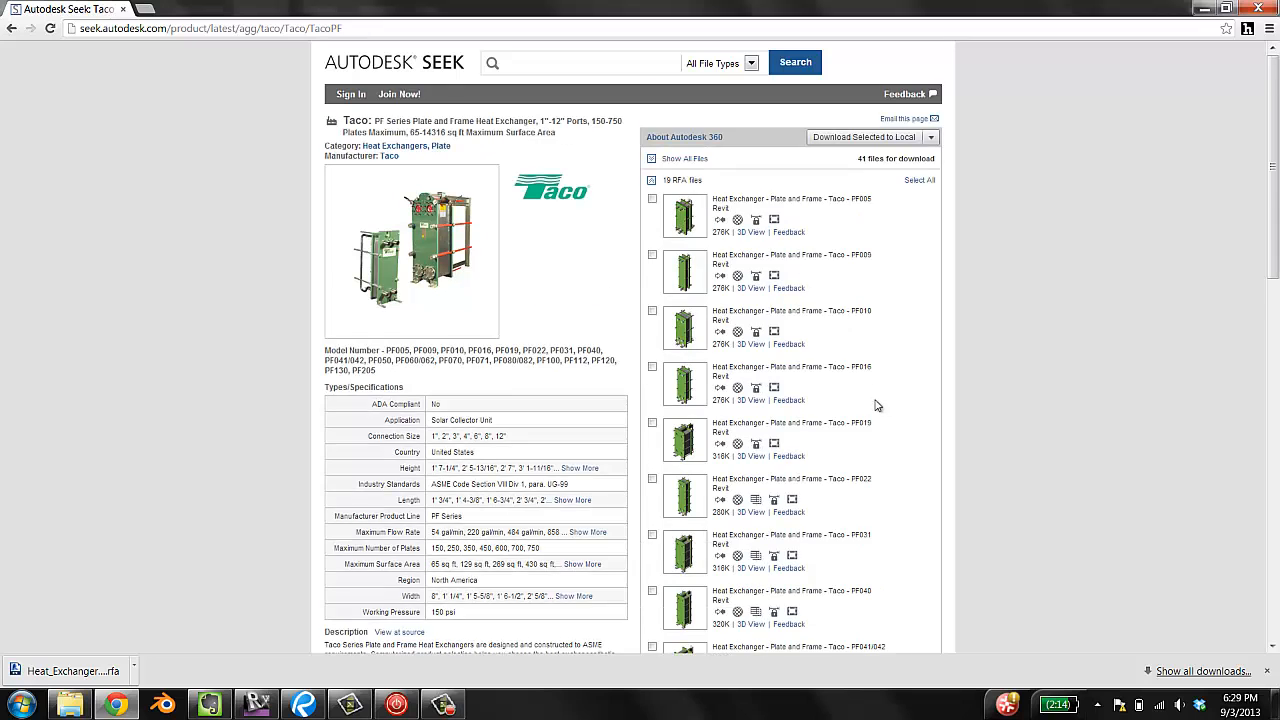
{"action": "scroll", "scroll_direction": "down", "scroll_amount": 3}
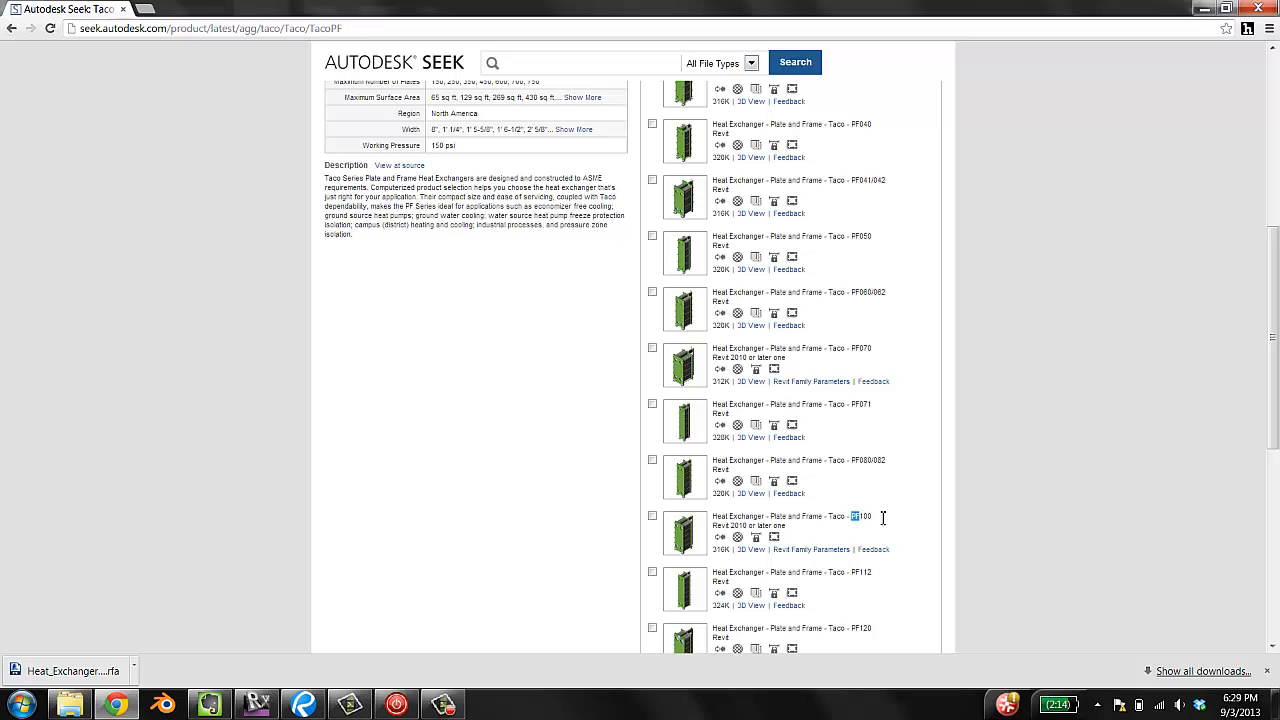
{"action": "double_click", "coordinate": [858, 516]}
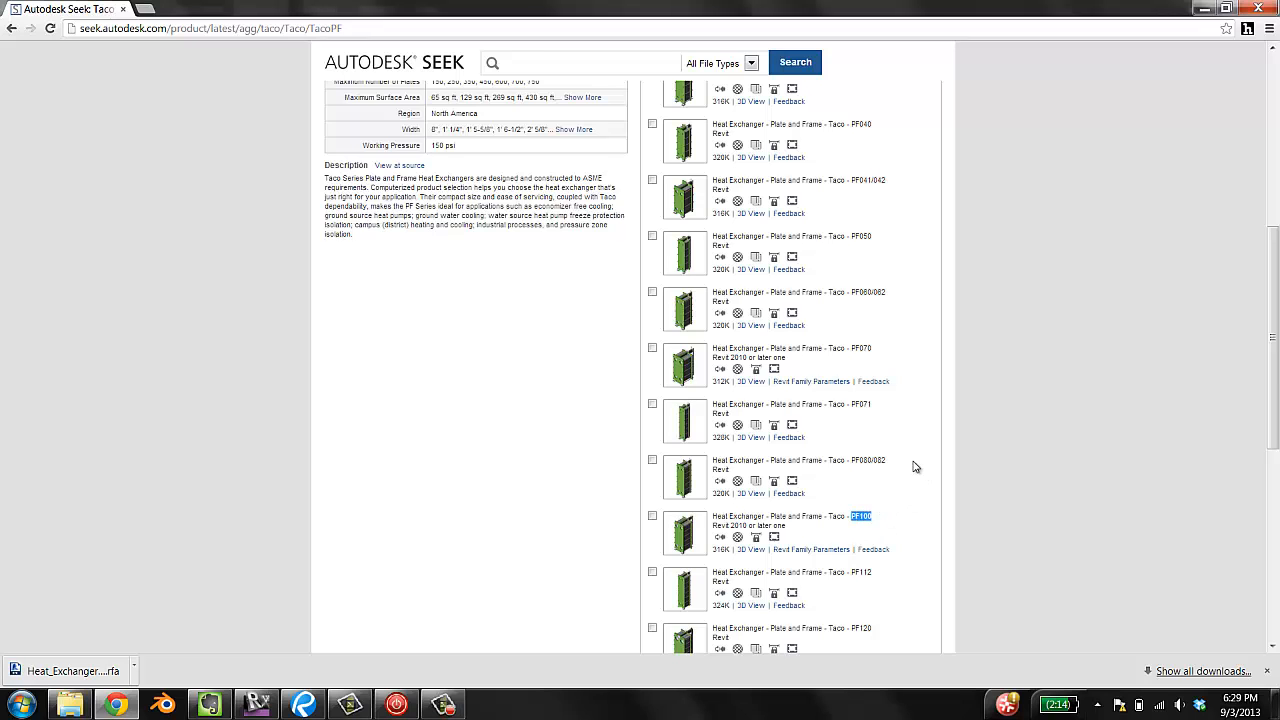
{"action": "scroll", "scroll_direction": "down", "scroll_amount": 3}
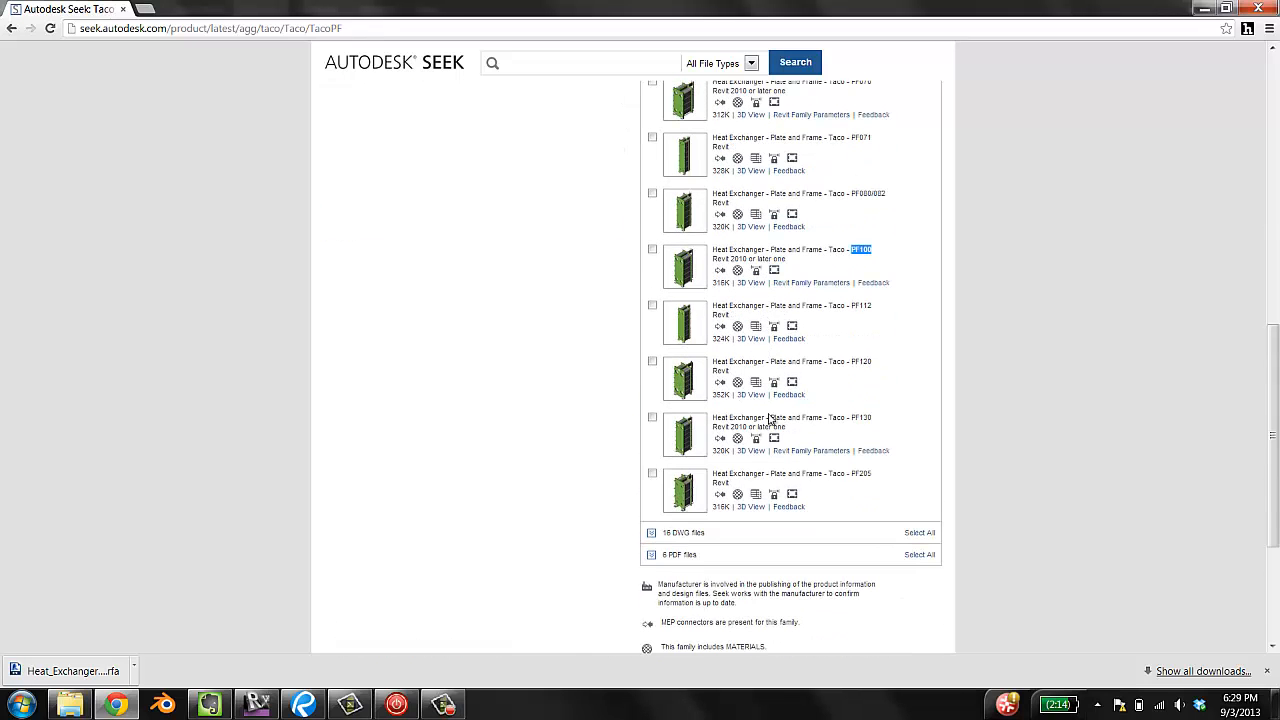
{"action": "mouse_move", "coordinate": [735, 467]}
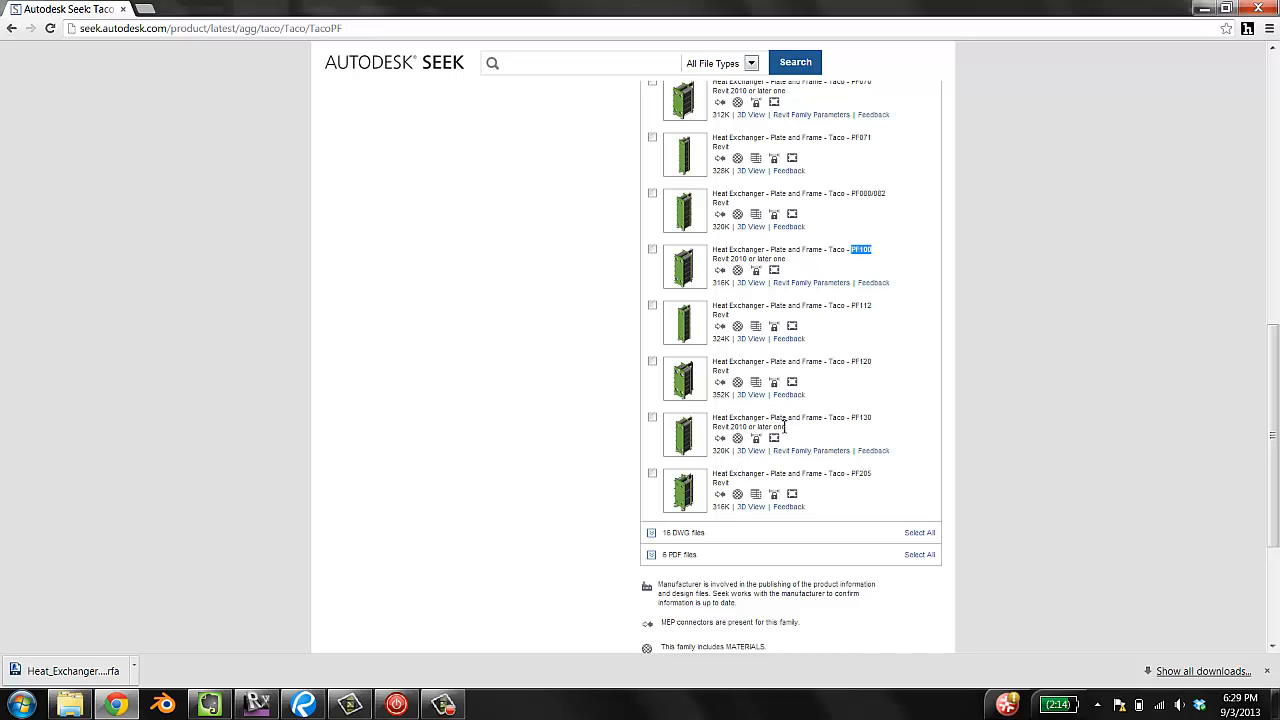
{"action": "mouse_move", "coordinate": [873, 282]}
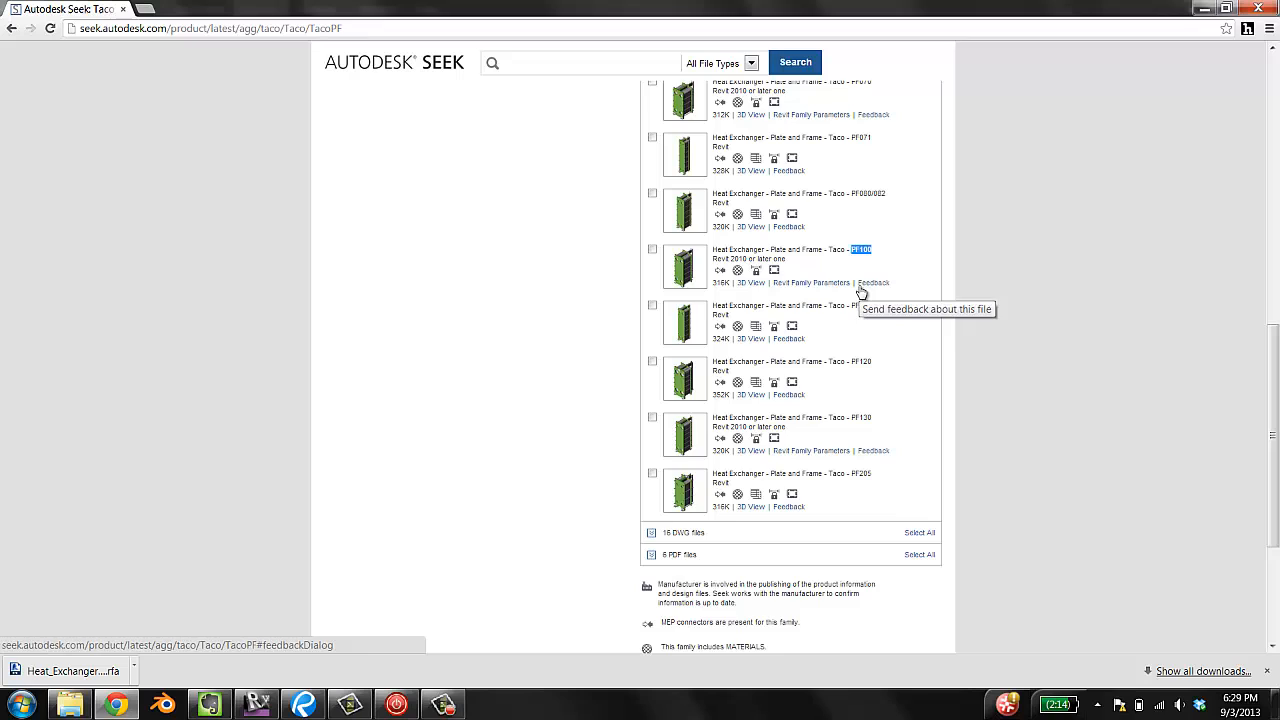
{"action": "mouse_move", "coordinate": [872, 151]}
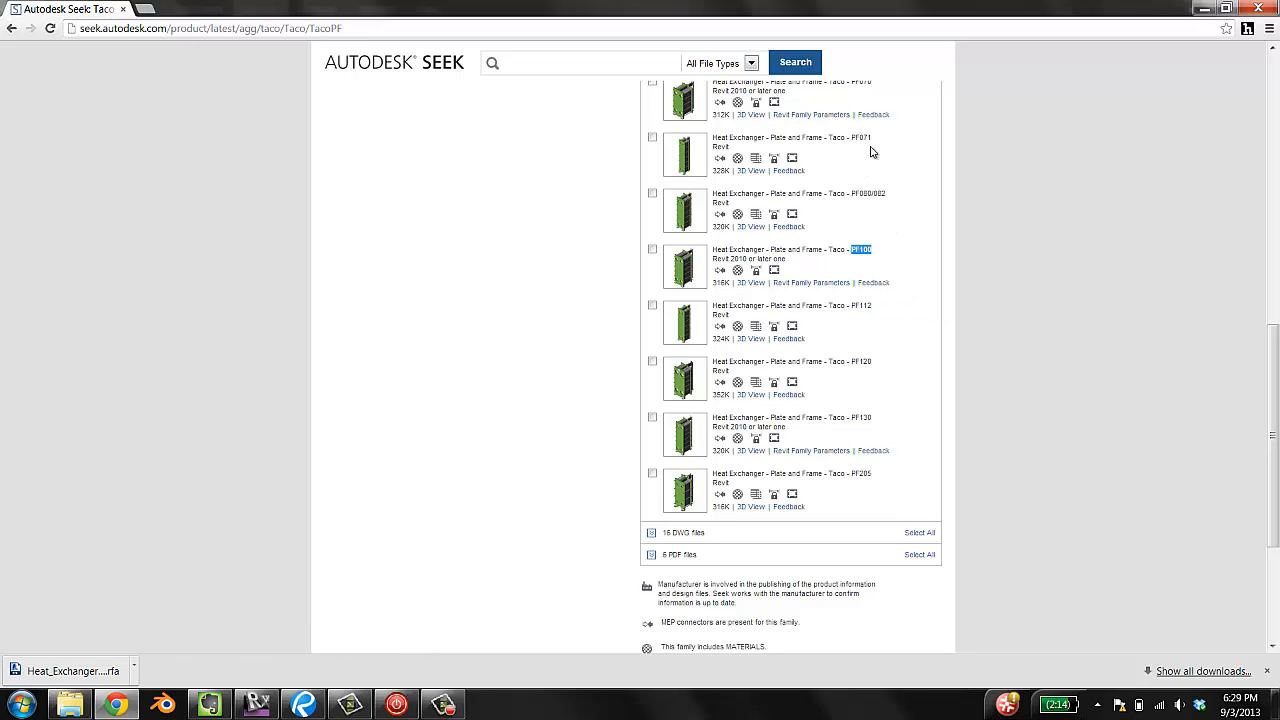
{"action": "mouse_move", "coordinate": [864, 341]}
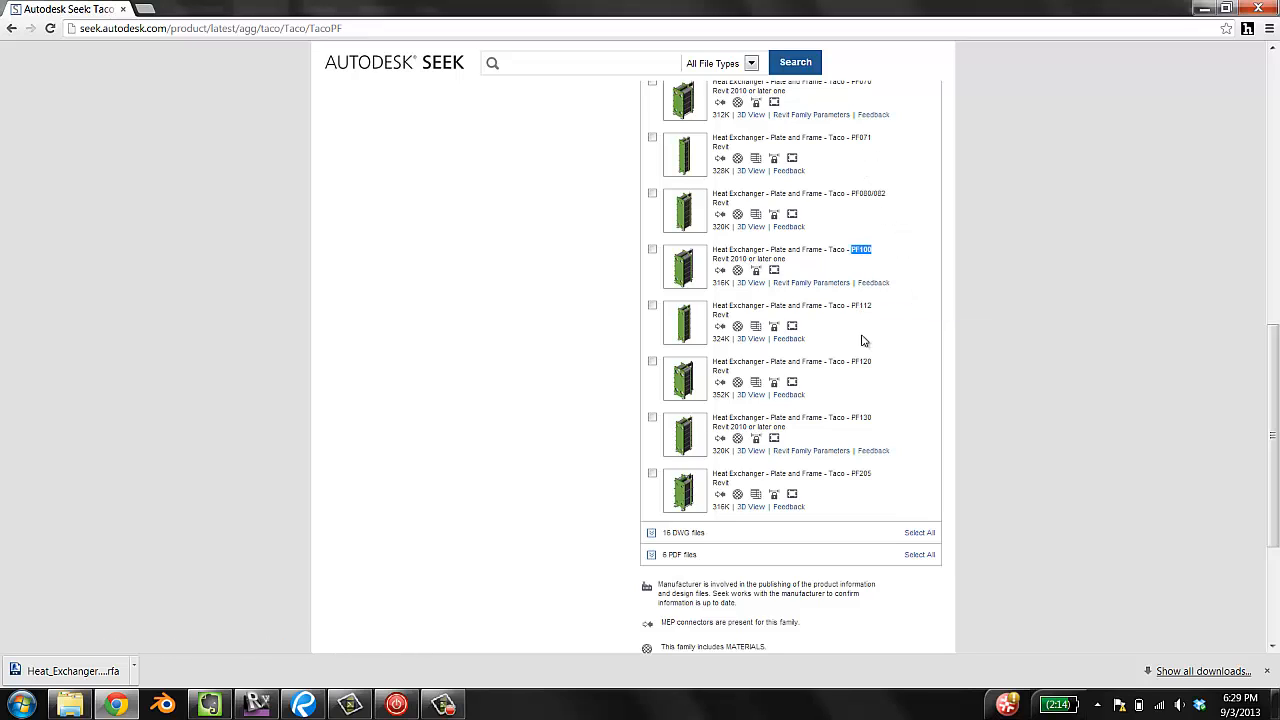
{"action": "mouse_move", "coordinate": [900, 319]}
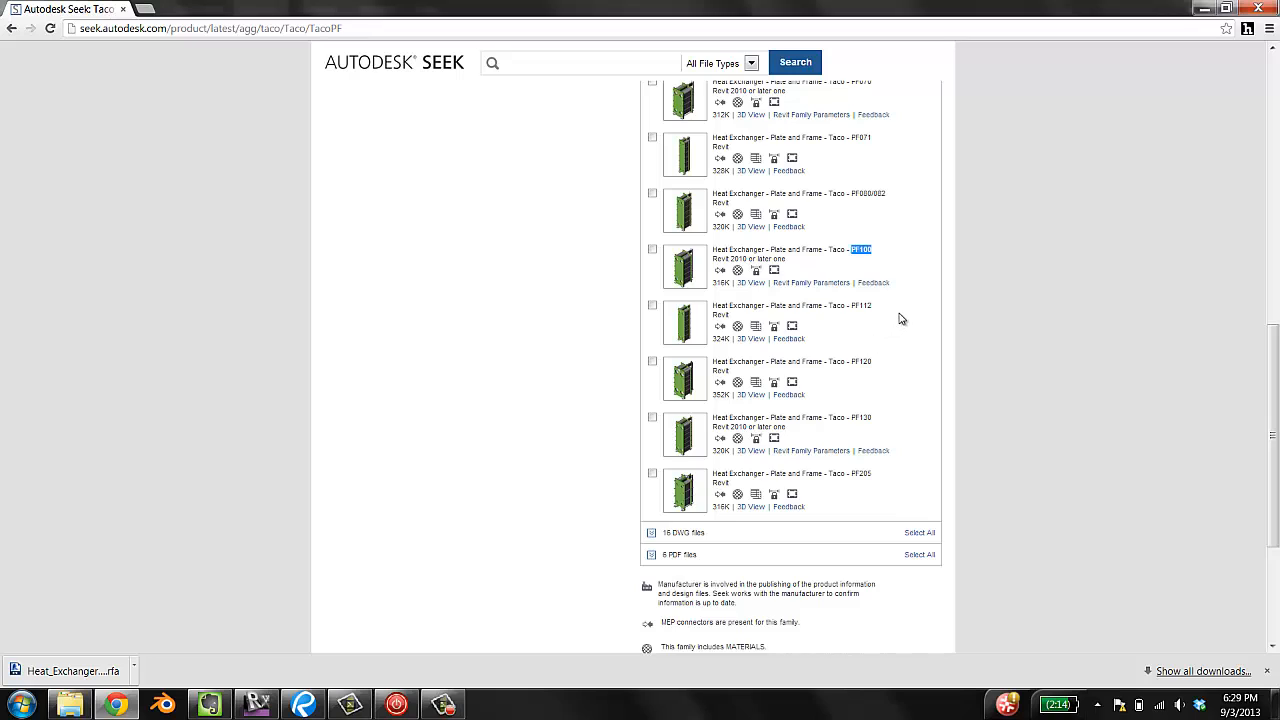
{"action": "mouse_move", "coordinate": [910, 320]}
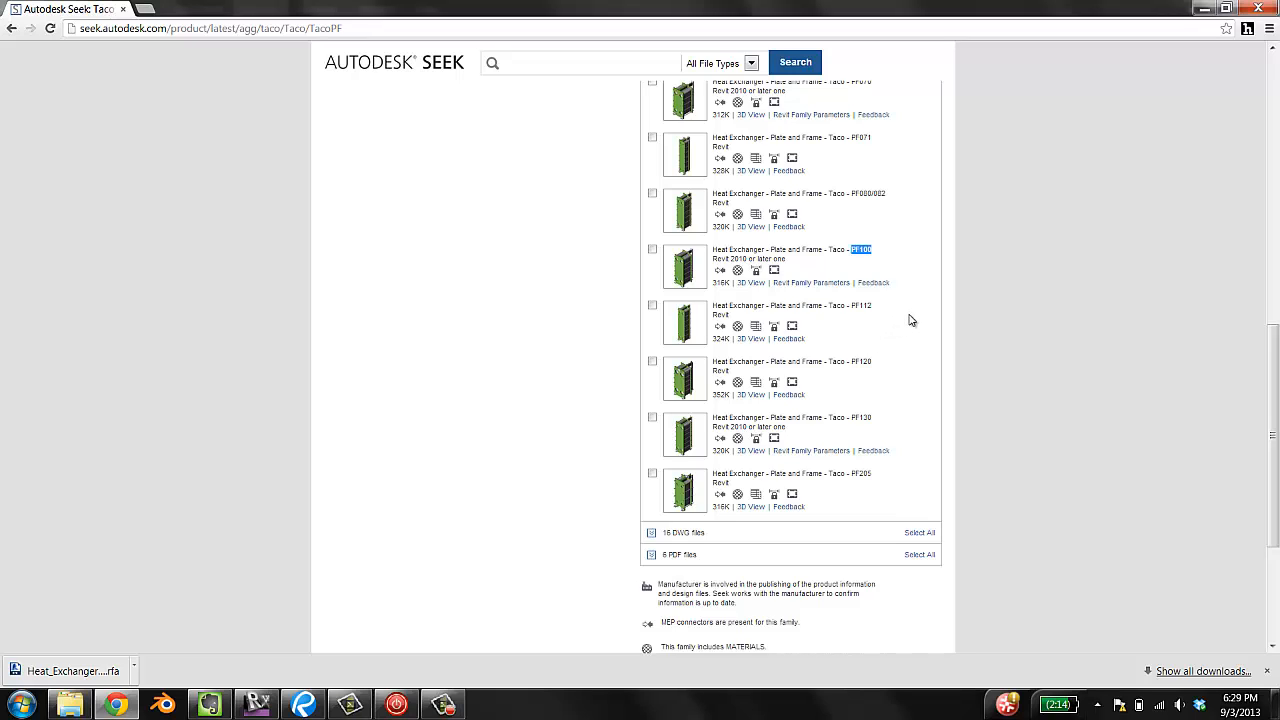
{"action": "mouse_move", "coordinate": [918, 375]}
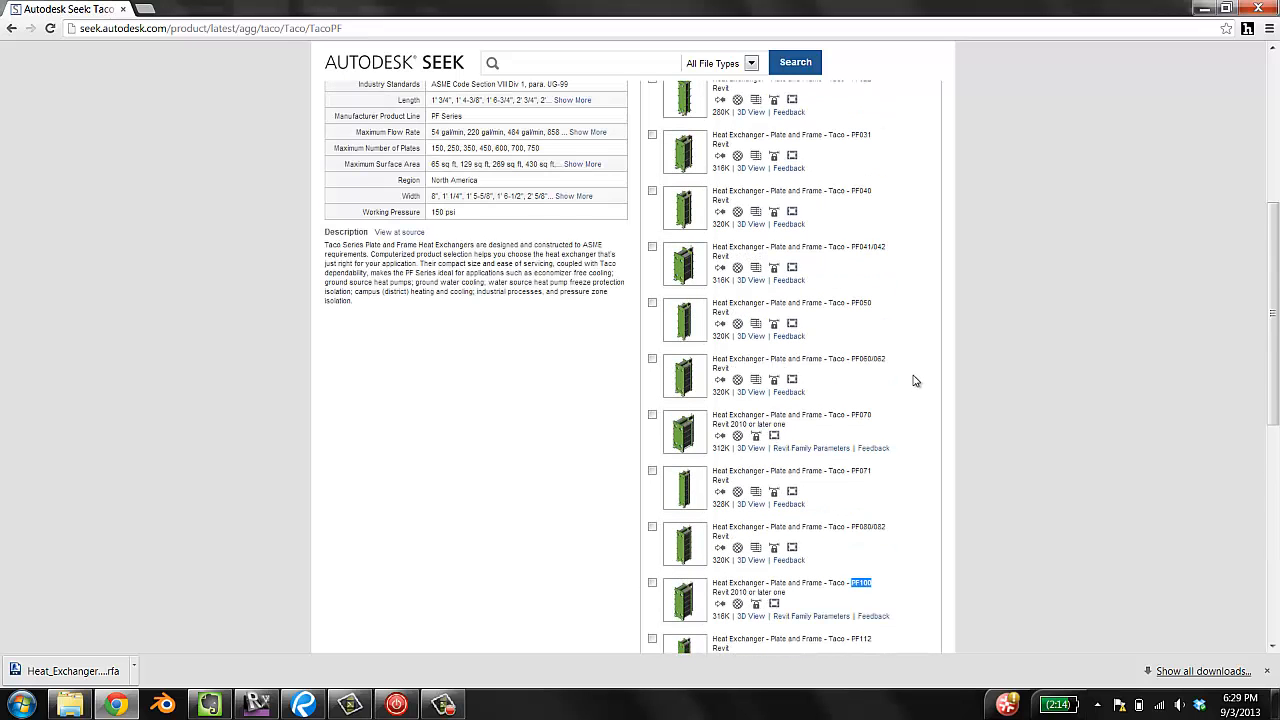
{"action": "scroll", "scroll_direction": "down", "scroll_amount": 3}
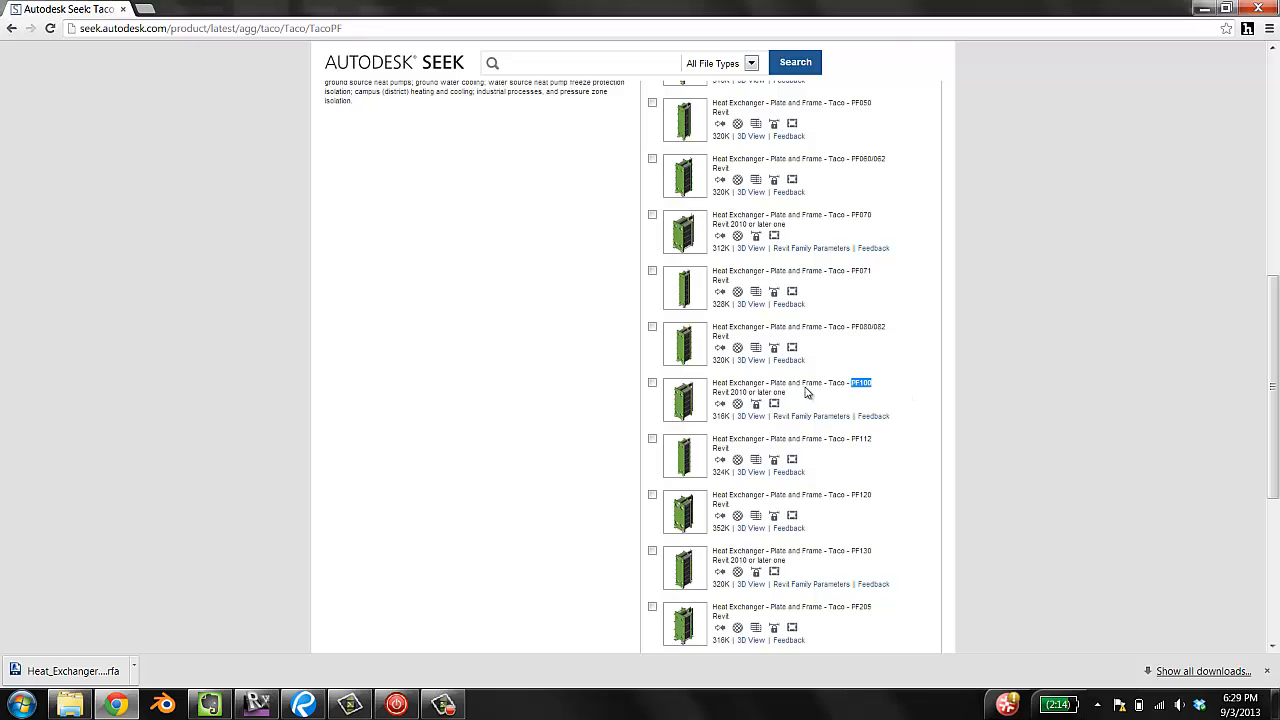
{"action": "mouse_move", "coordinate": [833, 386]}
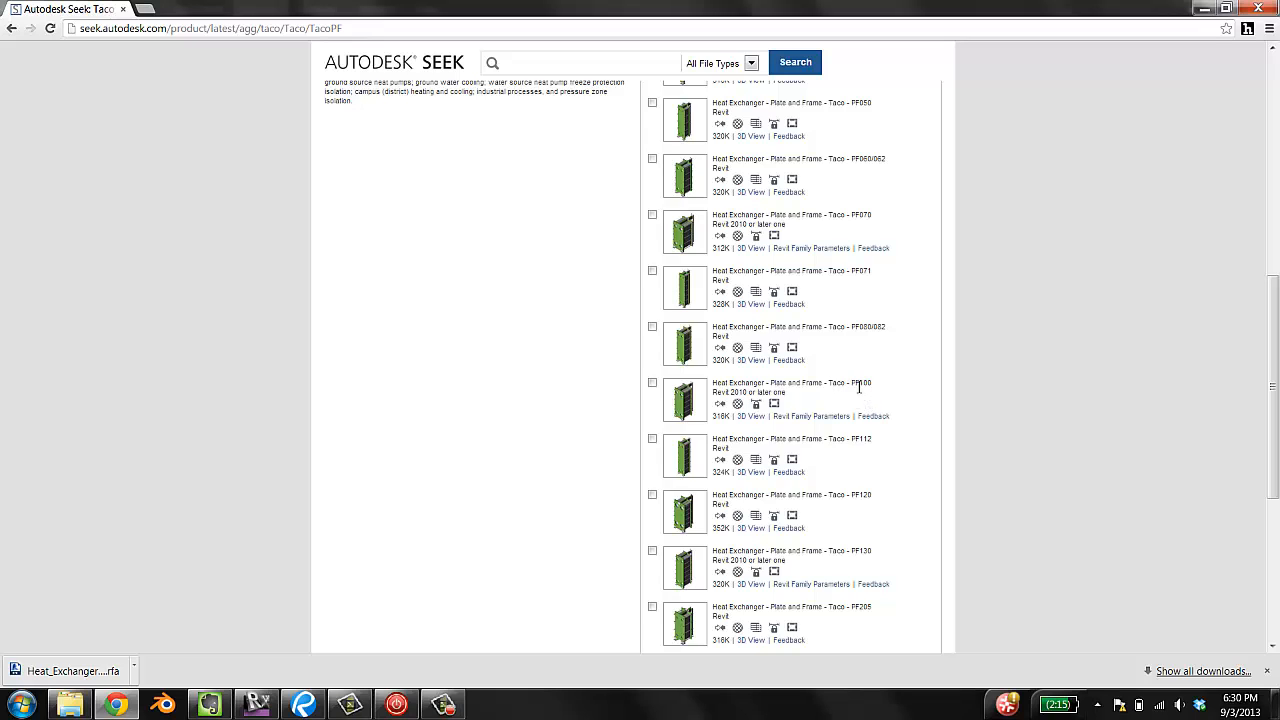
{"action": "double_click", "coordinate": [860, 382]}
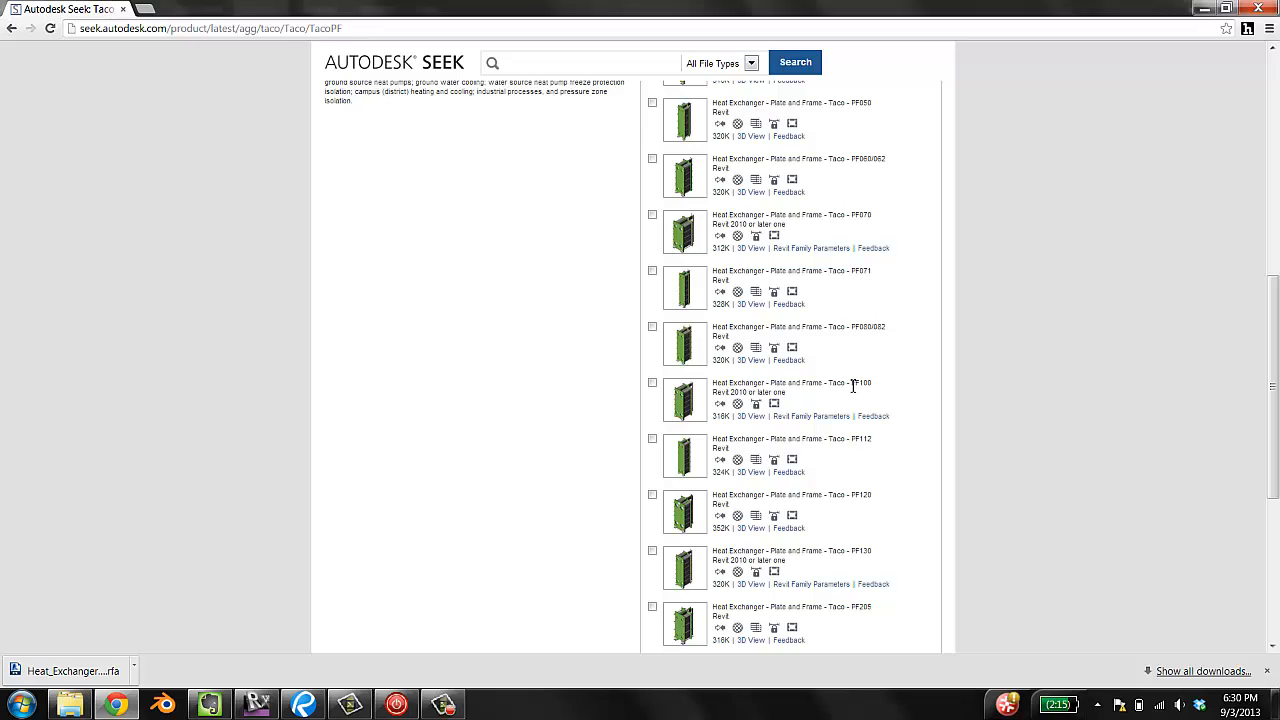
{"action": "mouse_move", "coordinate": [849, 365]}
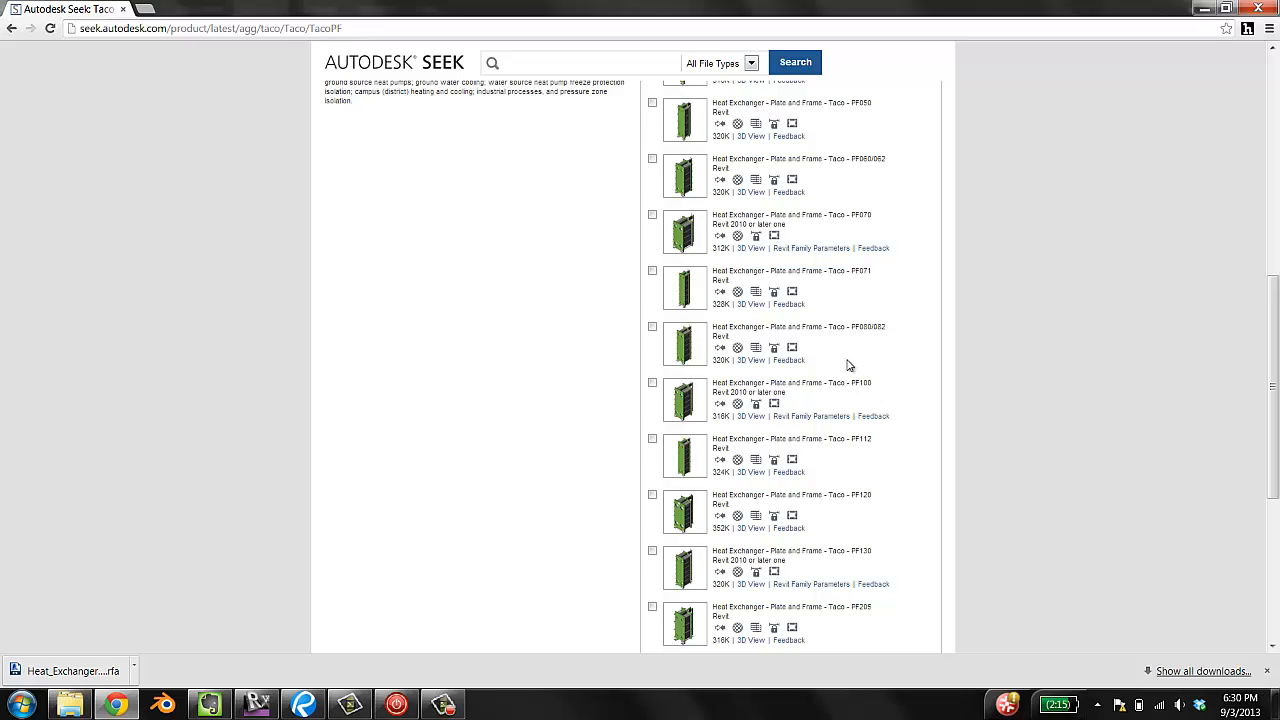
{"action": "mouse_move", "coordinate": [823, 384]}
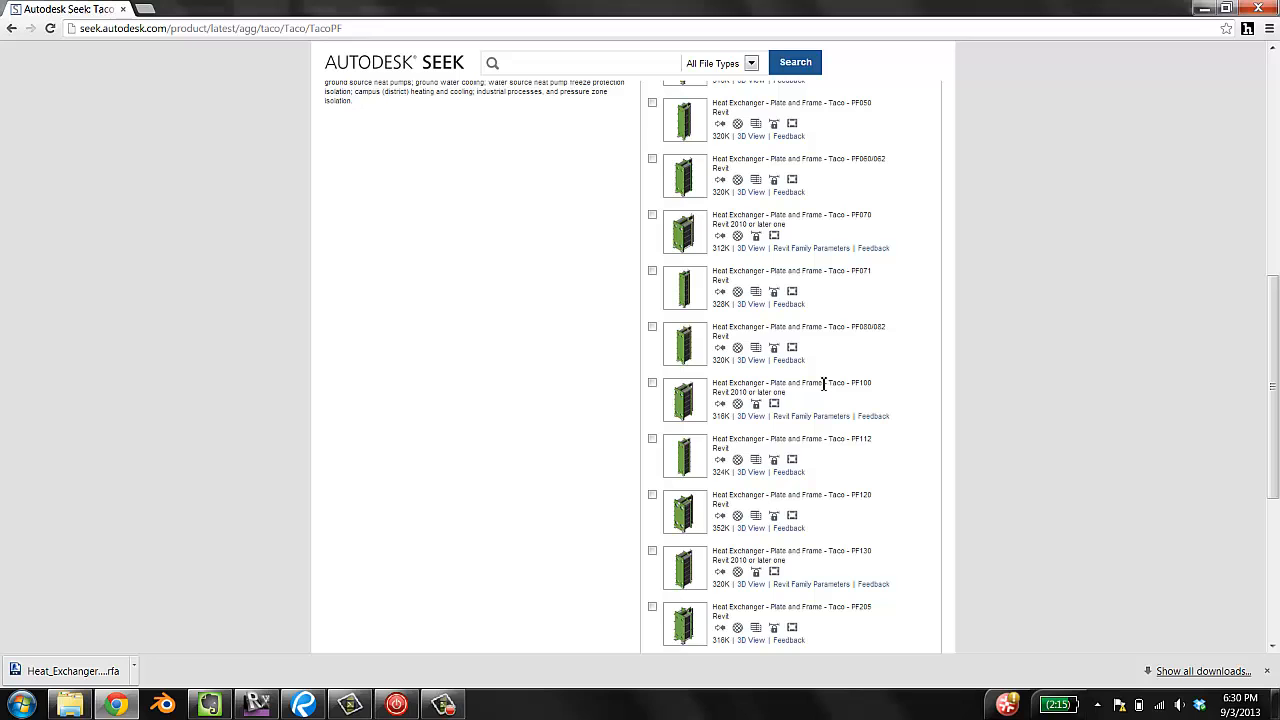
{"action": "left_click", "coordinate": [652, 383]}
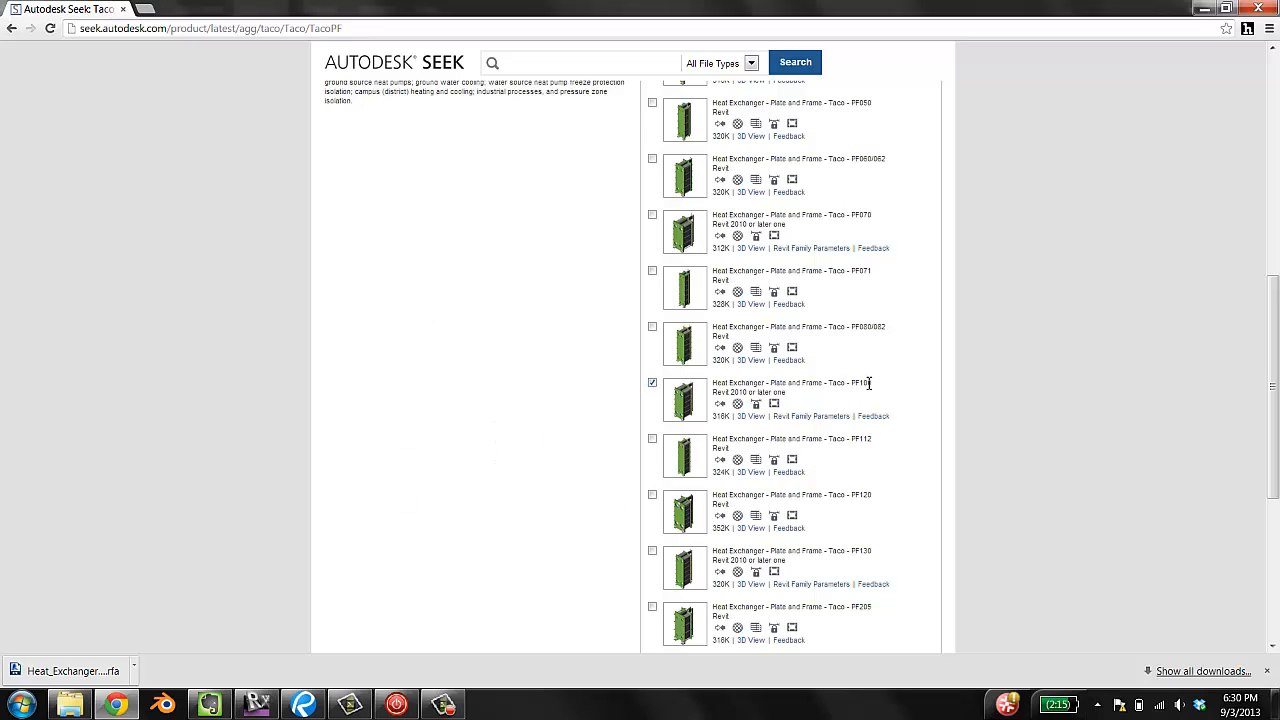
{"action": "mouse_move", "coordinate": [718, 540]}
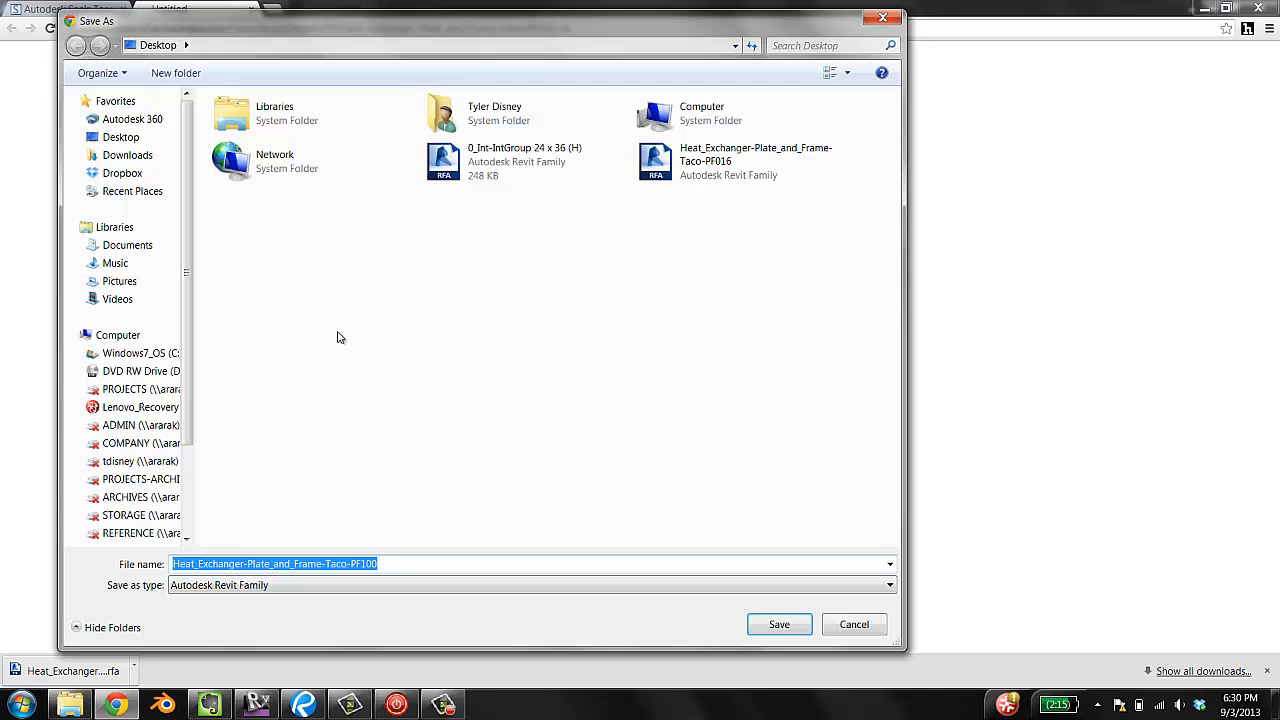
Step: Save the family to the Desktop as Heat_Exchanger-Plate_and_Frame-Taco-PF016
{"action": "left_click", "coordinate": [755, 161]}
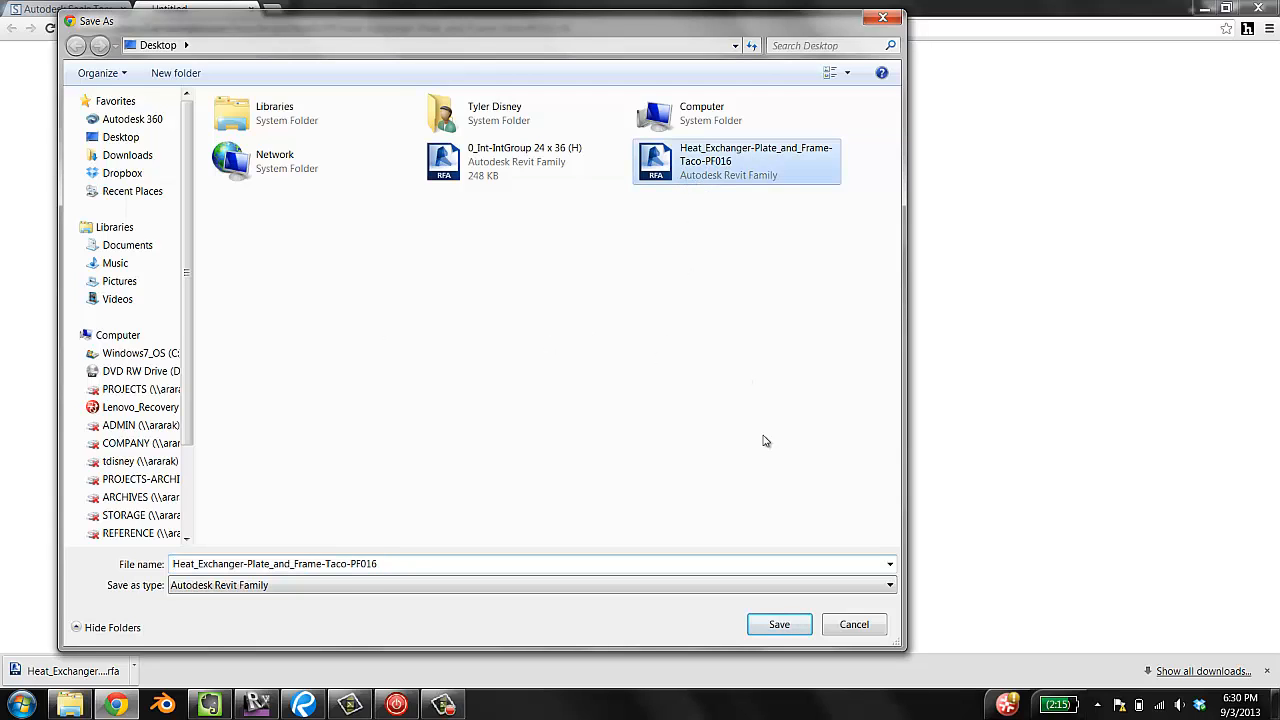
{"action": "left_click", "coordinate": [779, 624]}
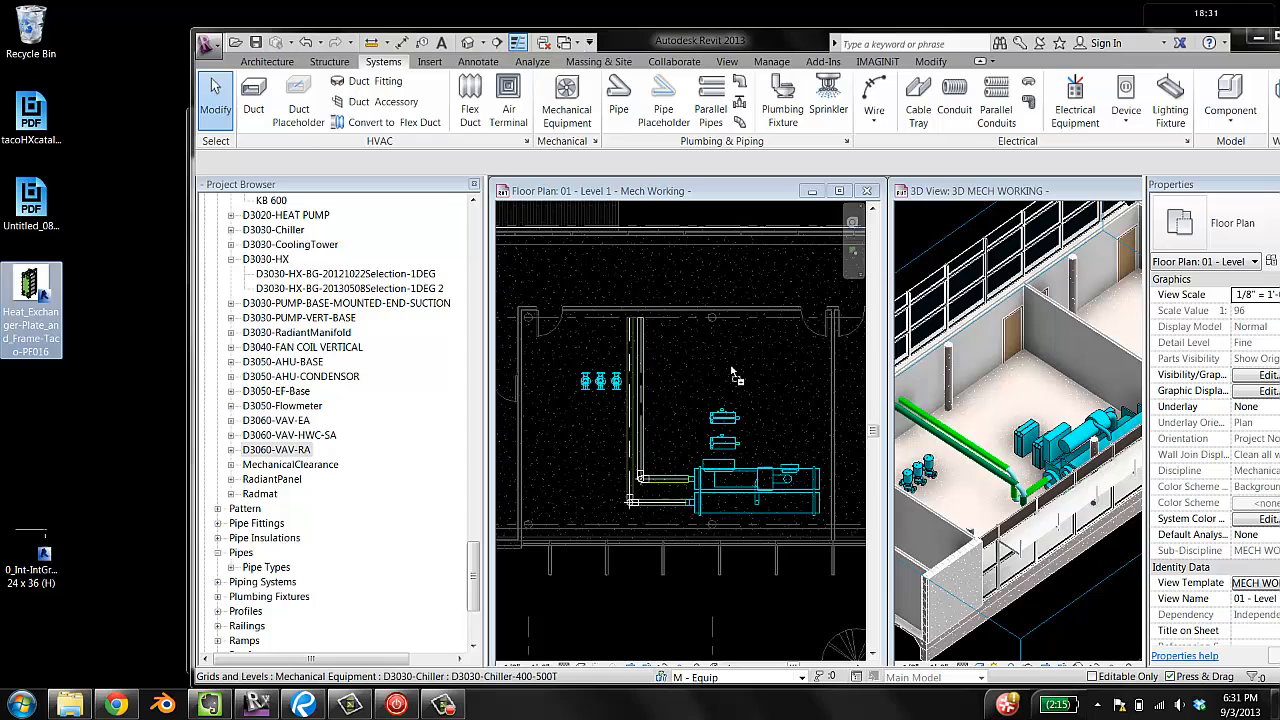
{"action": "mouse_move", "coordinate": [752, 368]}
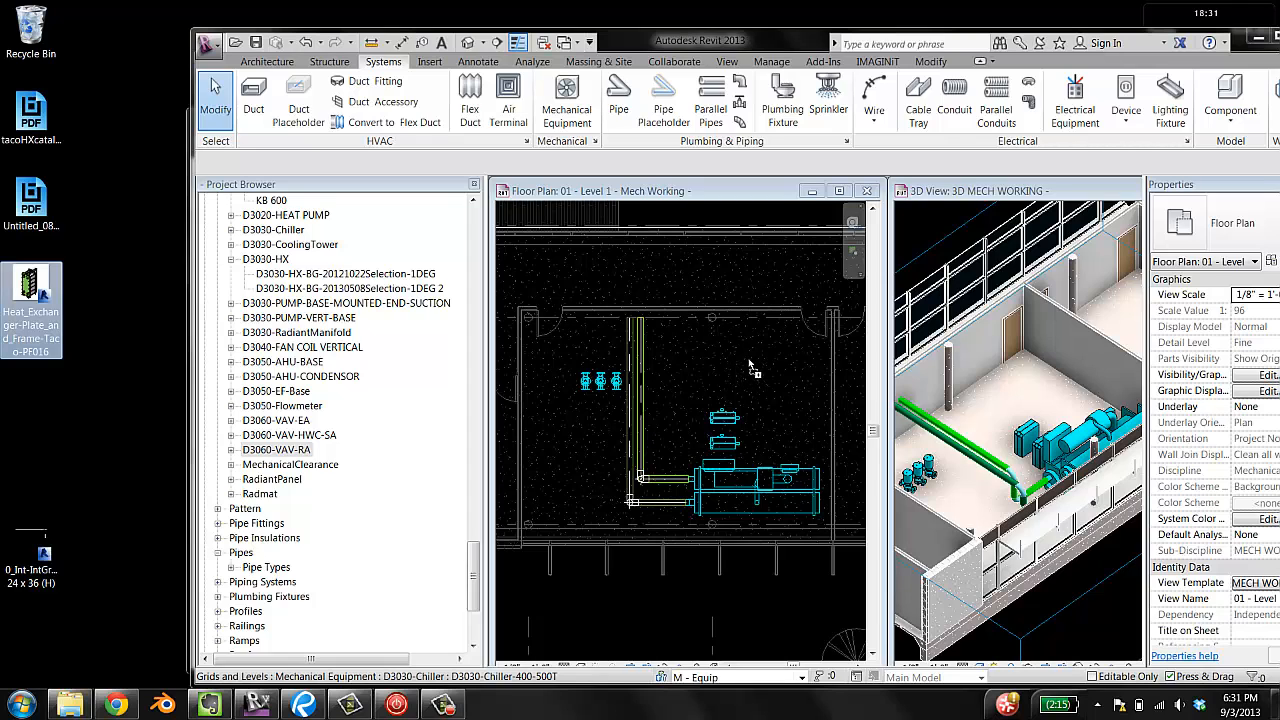
{"action": "left_click", "coordinate": [32, 290]}
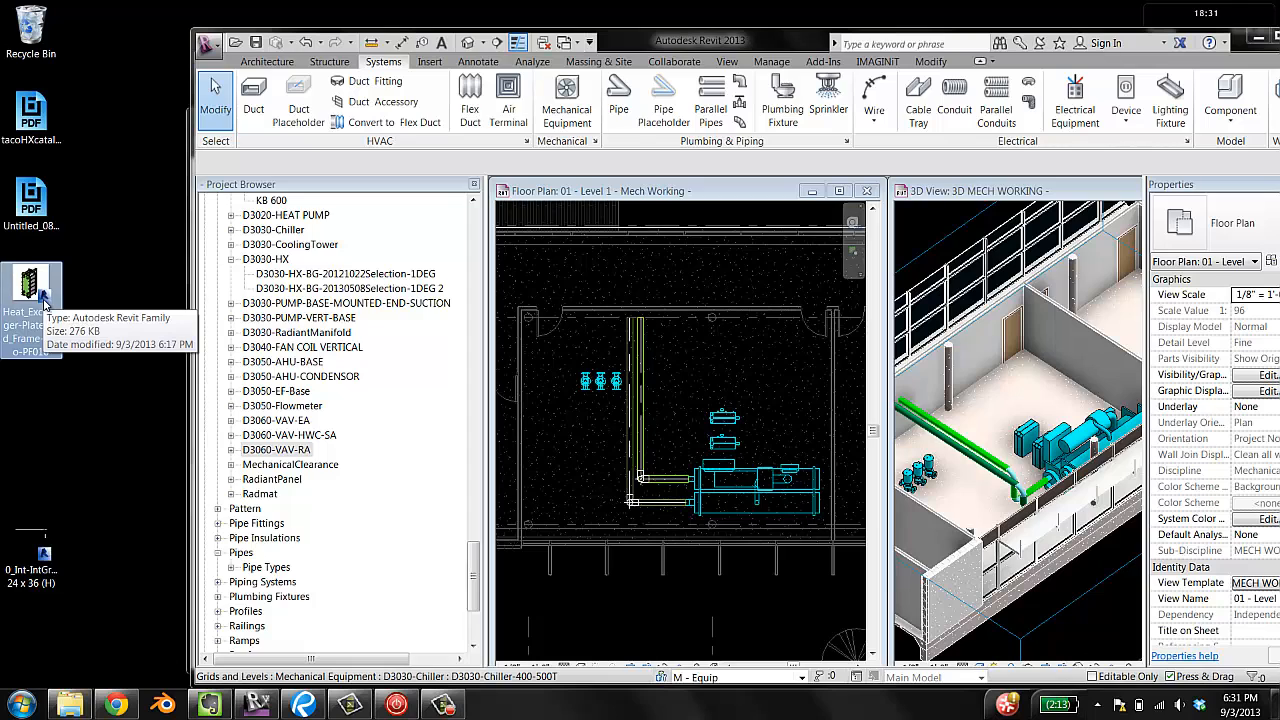
{"action": "mouse_move", "coordinate": [115, 310]}
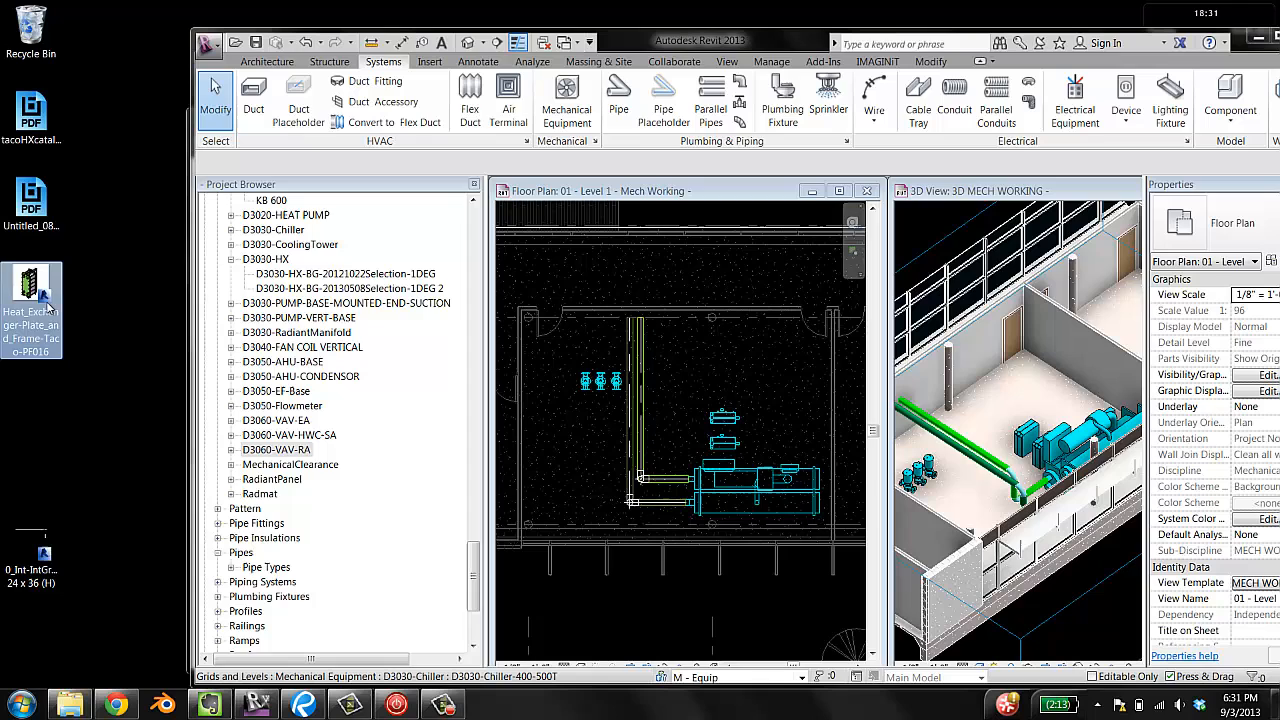
{"action": "mouse_move", "coordinate": [32, 300]}
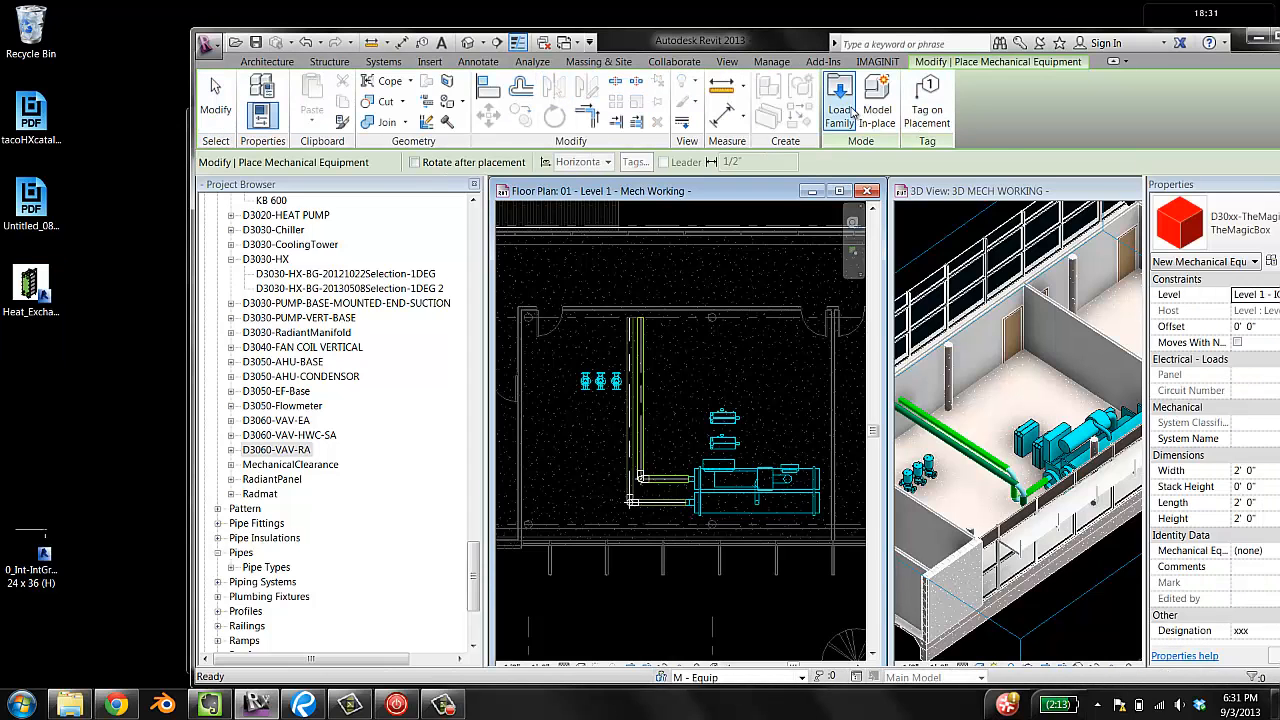
Step: Load the Heat_Exchanger RFA family from the Desktop via Load Family
{"action": "left_click", "coordinate": [838, 100]}
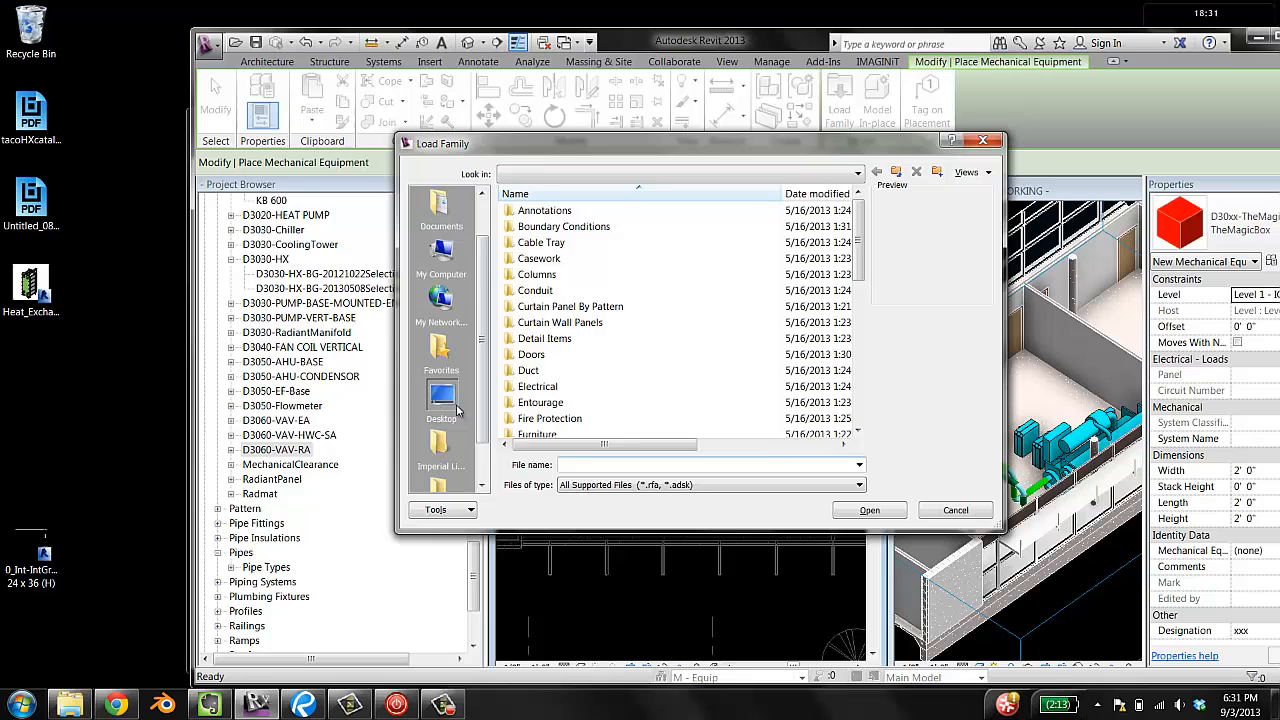
{"action": "left_click", "coordinate": [441, 400]}
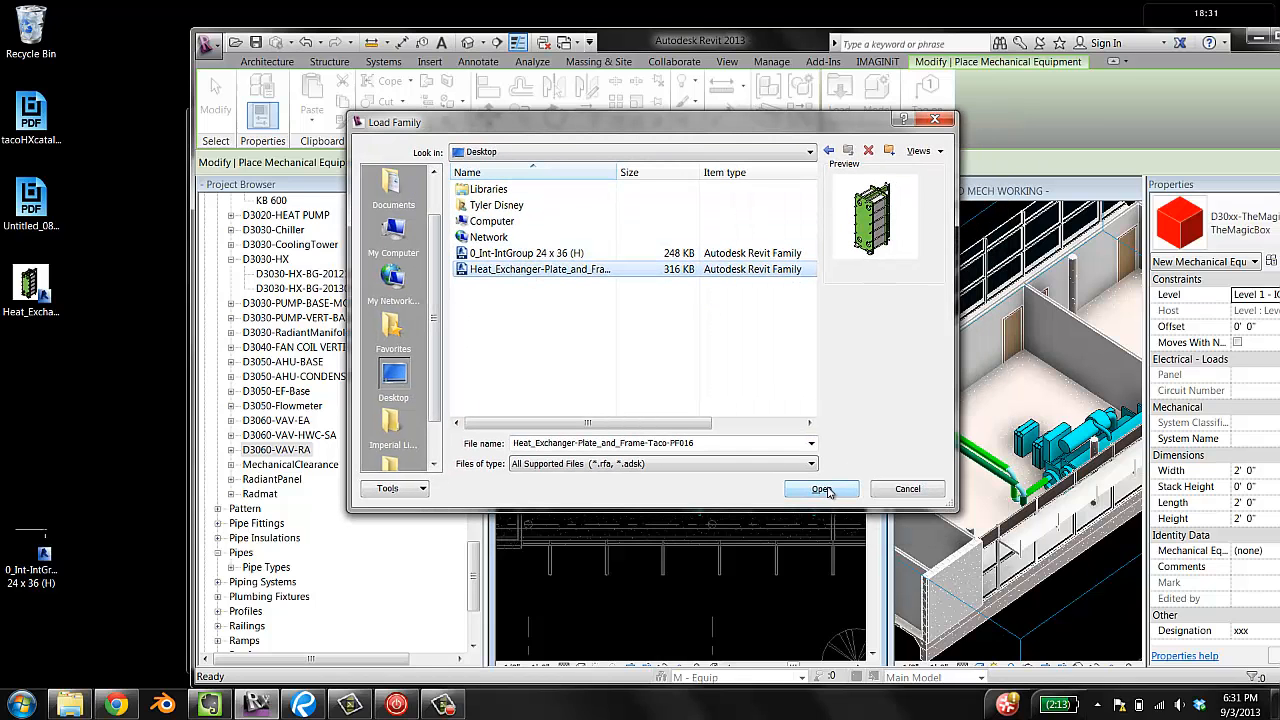
{"action": "left_click", "coordinate": [819, 489]}
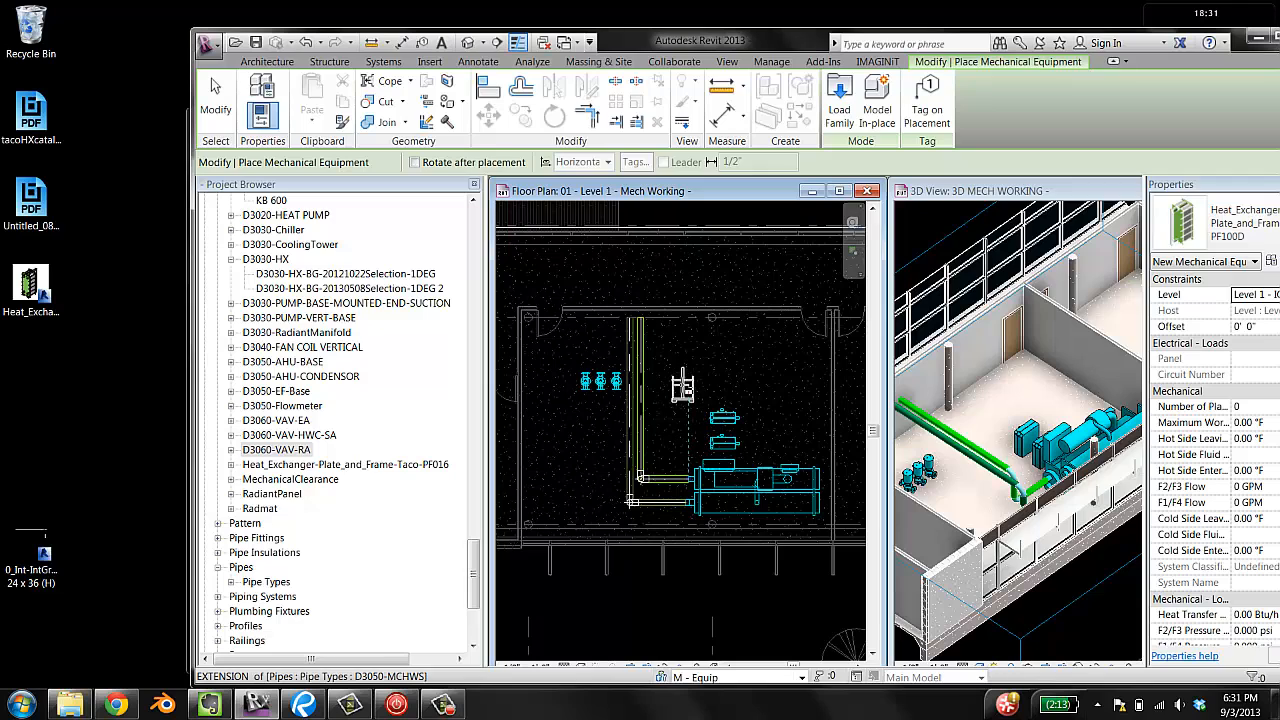
{"action": "mouse_move", "coordinate": [683, 385]}
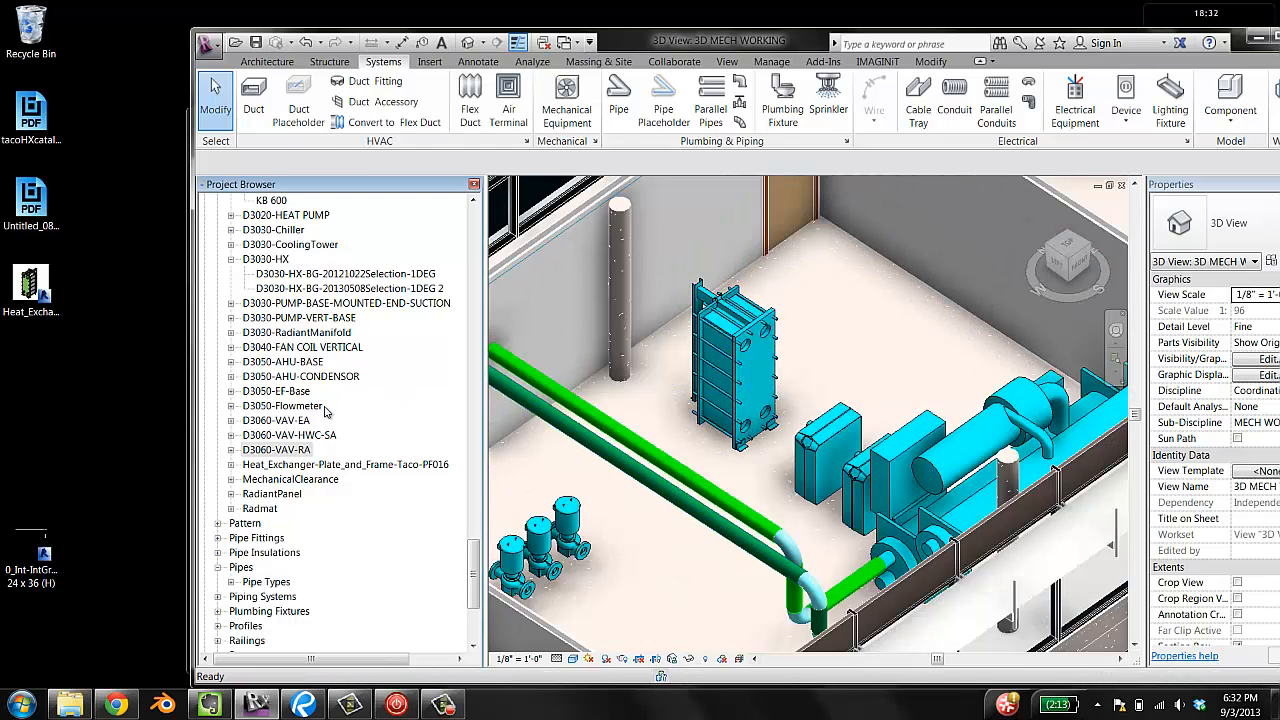
Step: Expand the PF016 family in the Project Browser and compare PF100F and PF100H type properties
{"action": "left_click", "coordinate": [345, 464]}
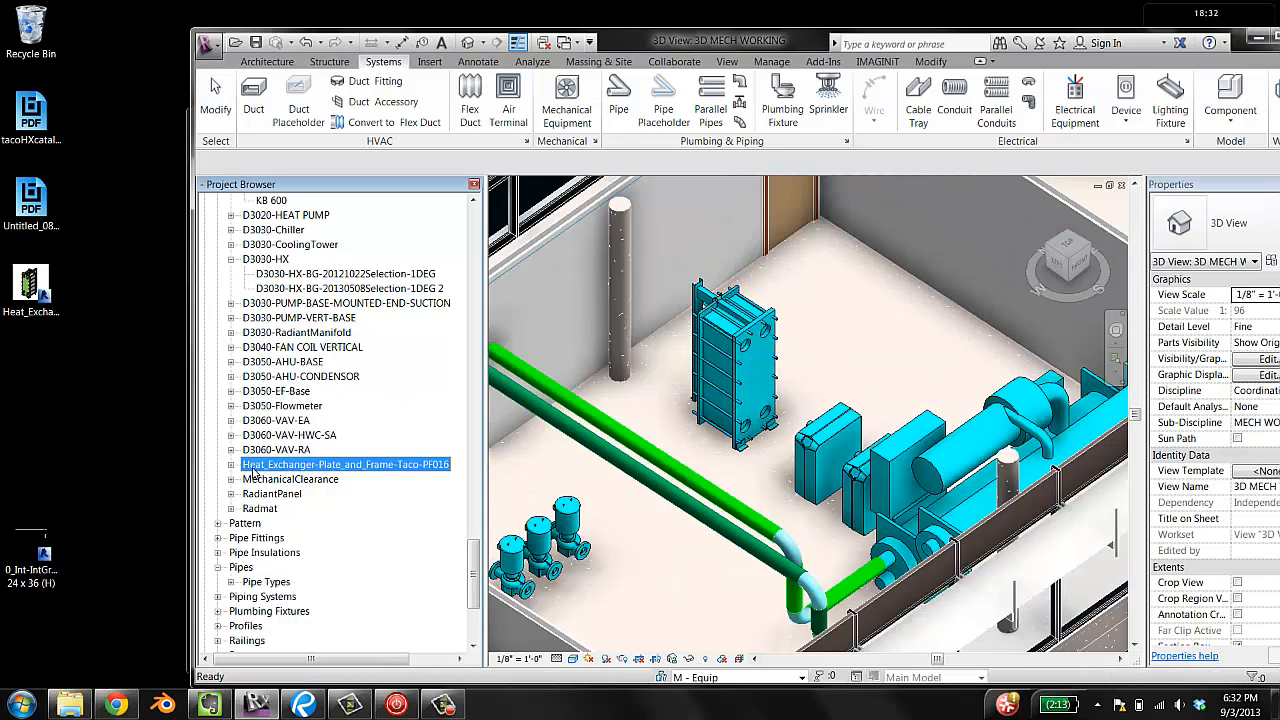
{"action": "left_click", "coordinate": [219, 464]}
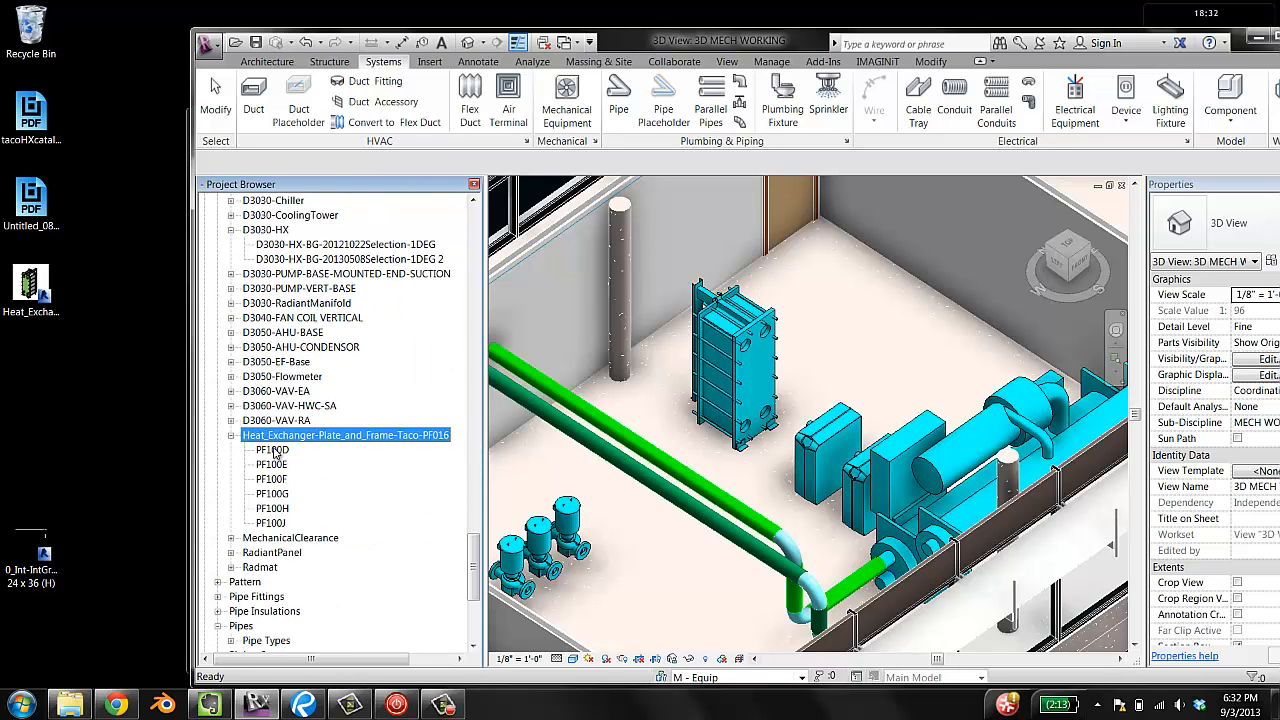
{"action": "left_click", "coordinate": [271, 478]}
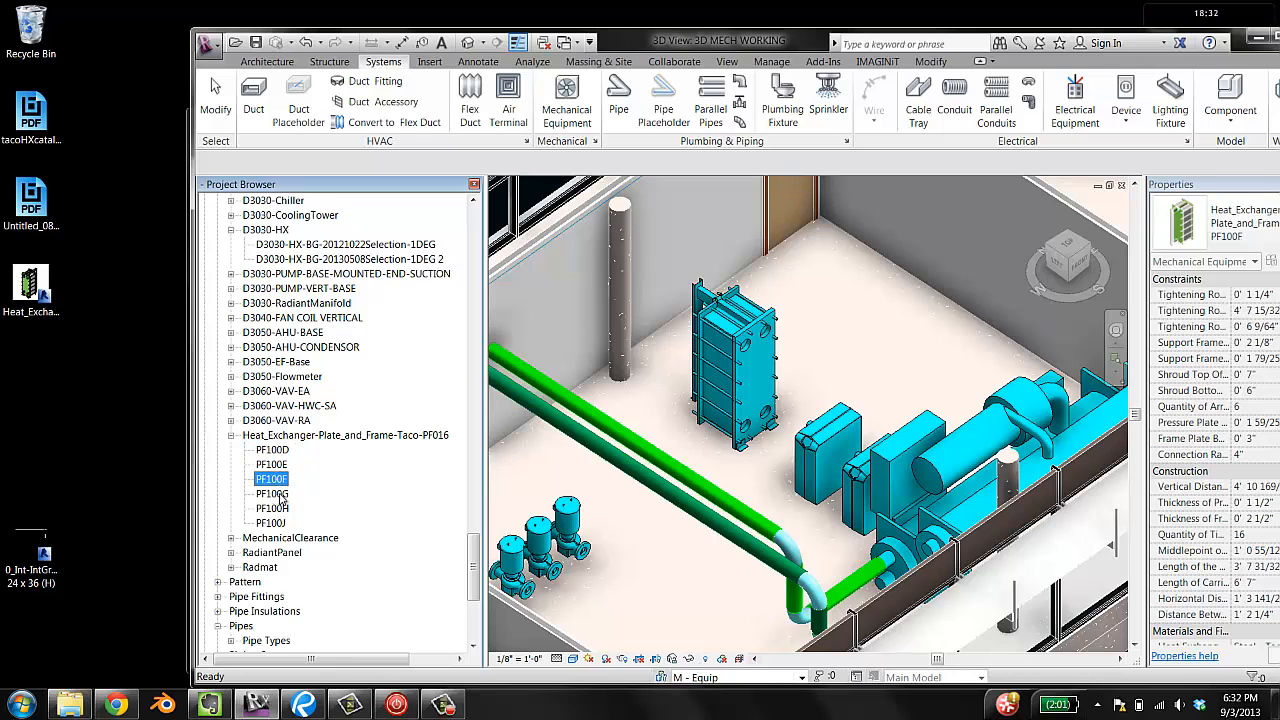
{"action": "left_click", "coordinate": [273, 508]}
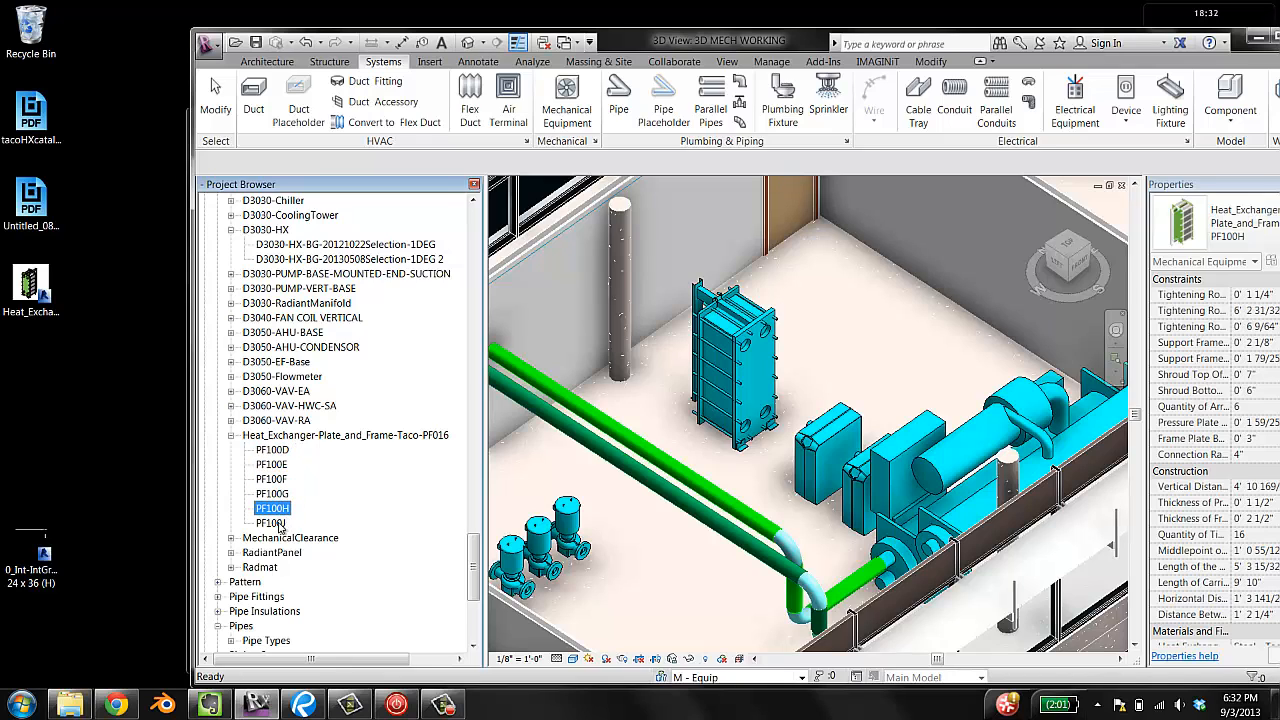
{"action": "left_click", "coordinate": [271, 478]}
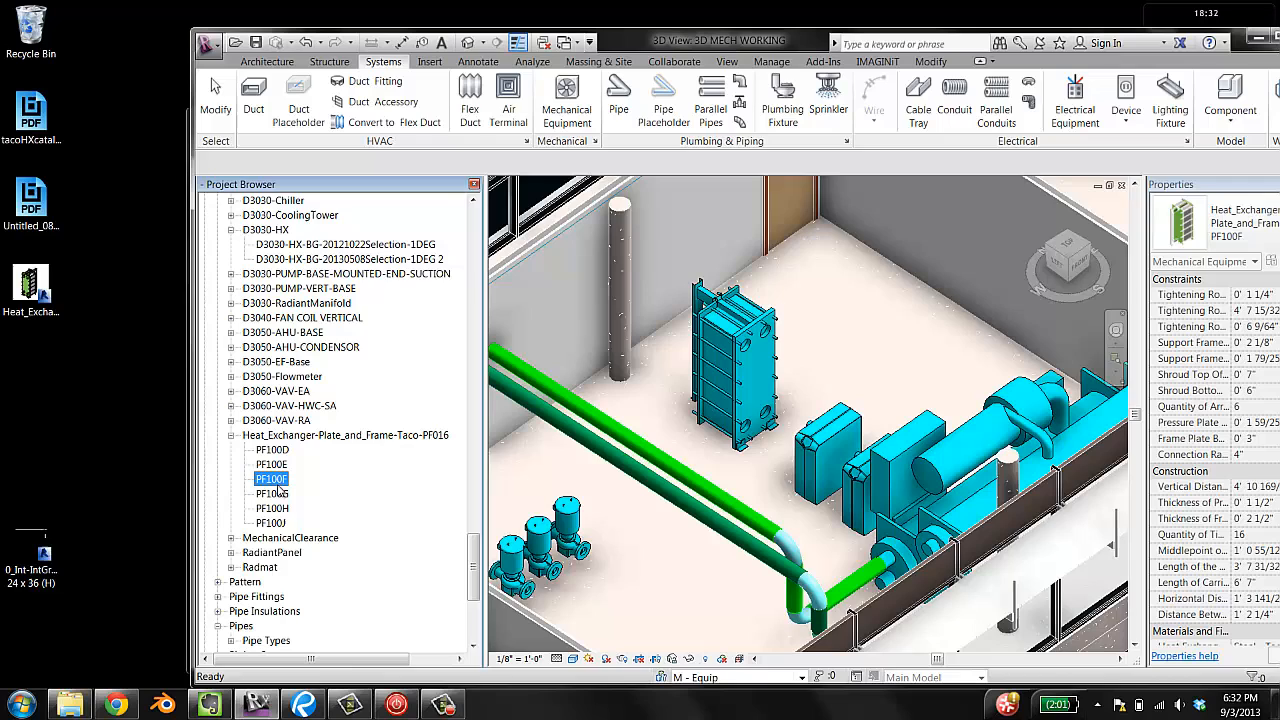